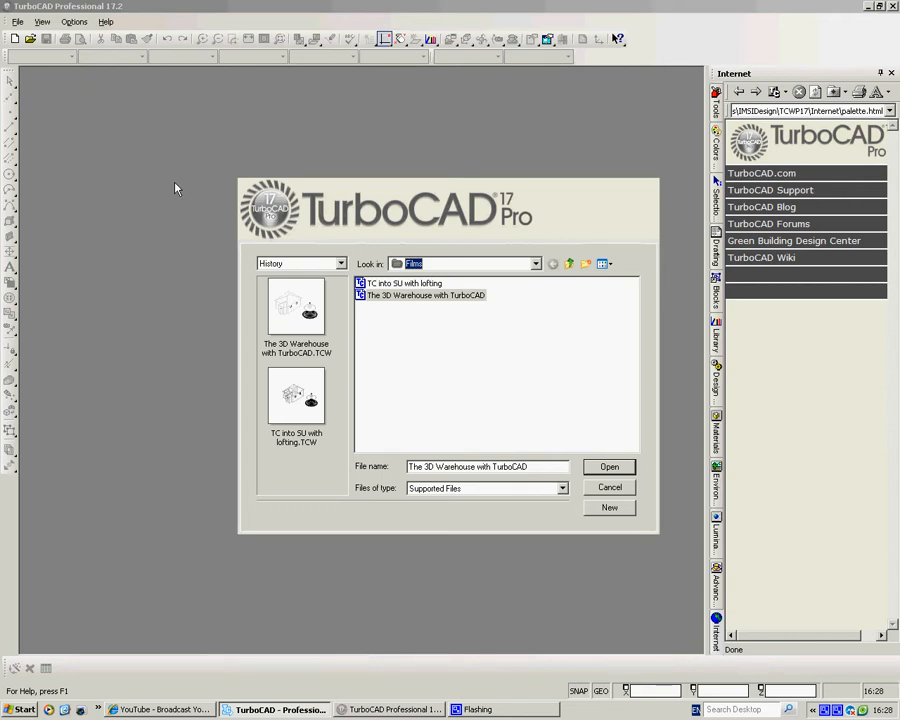
mouse_move(375, 362)
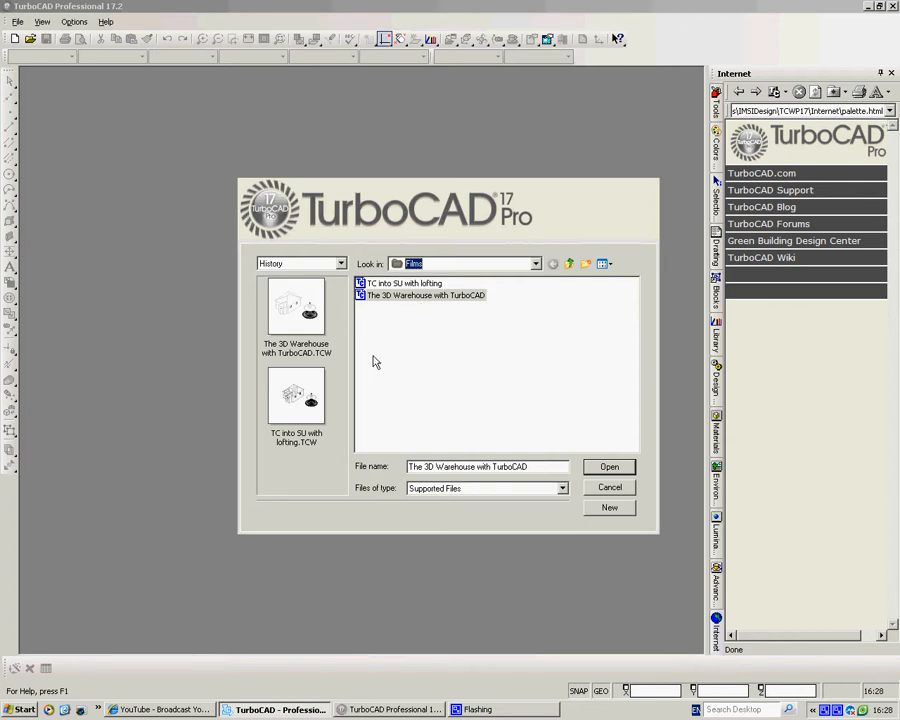
mouse_move(446, 380)
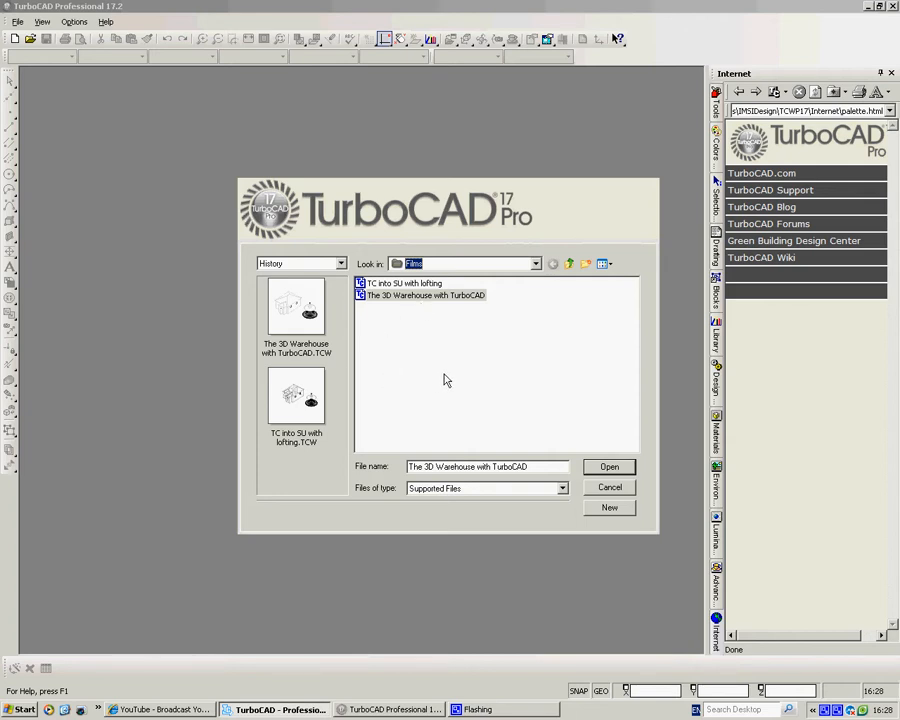
mouse_move(695, 470)
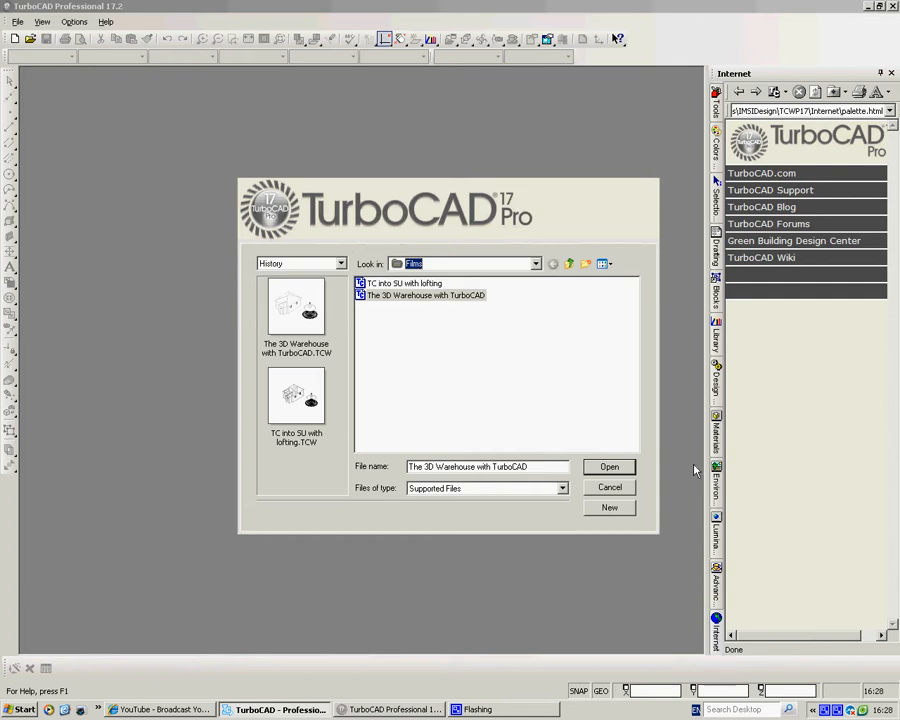
mouse_move(585, 484)
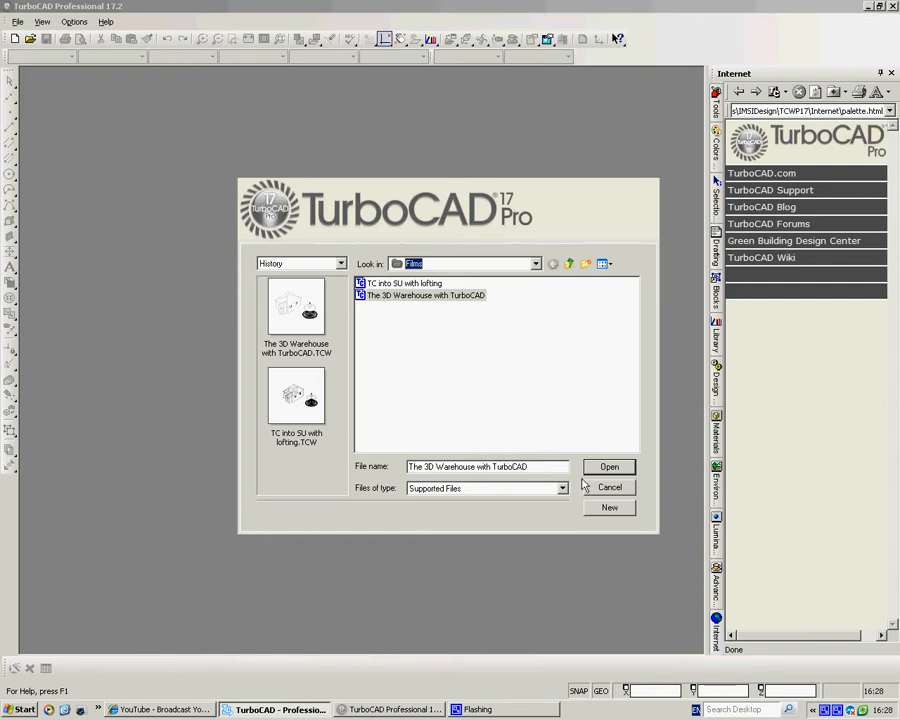
Create a blank Drawing1 from the startup dialog's New option
left_click(609, 487)
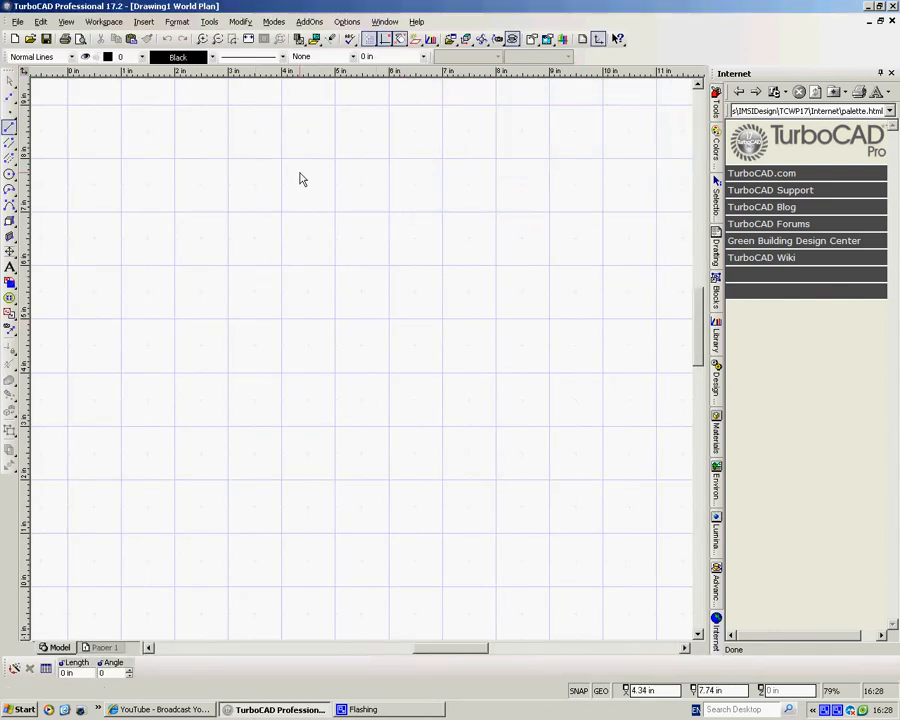
mouse_move(353, 83)
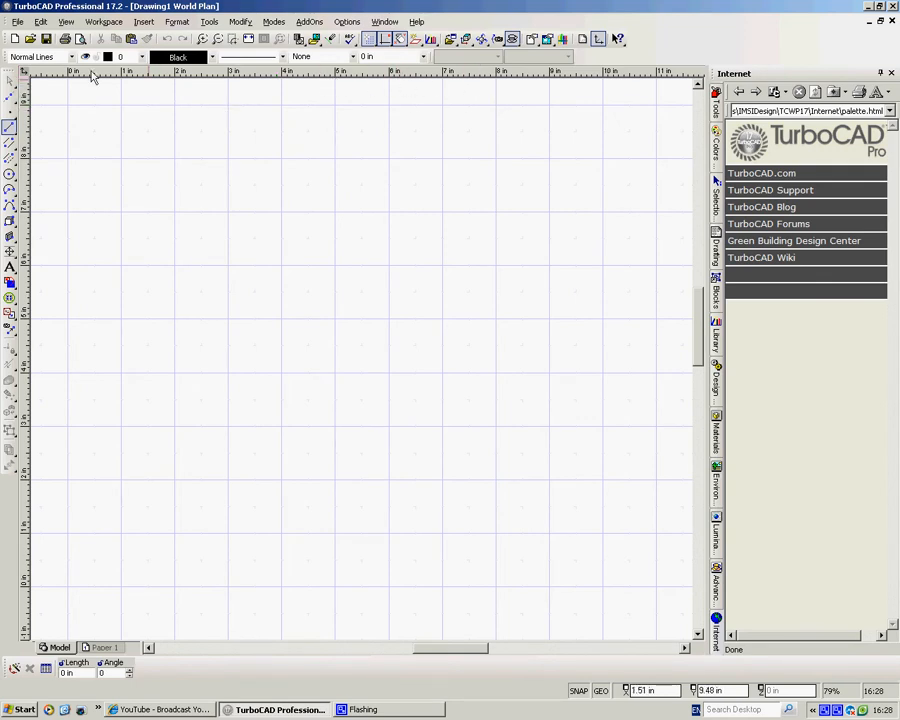
left_click(10, 127)
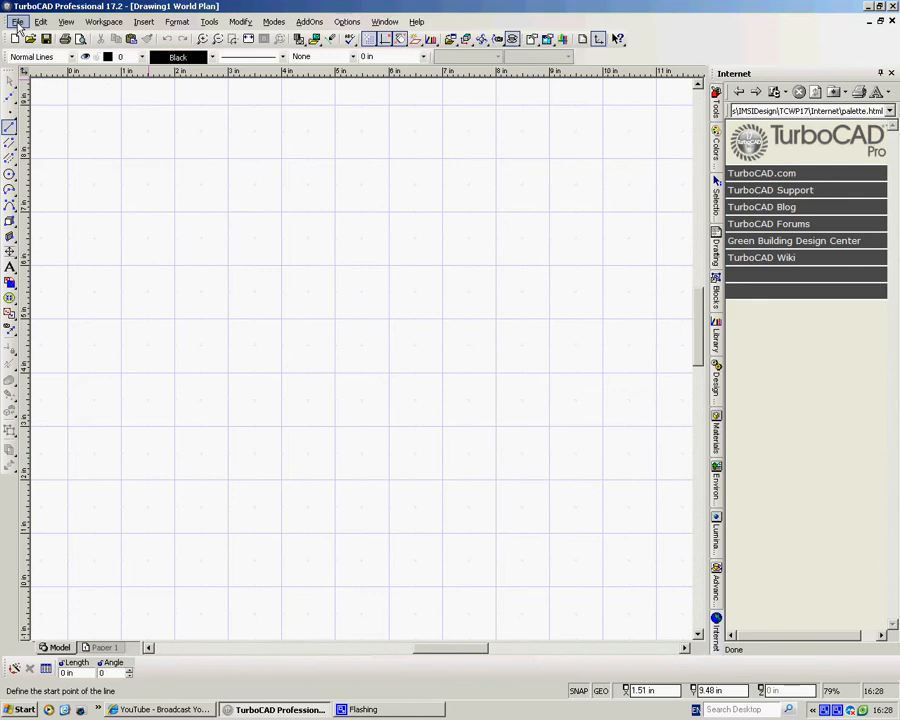
Run the new-drawing wizard with Metric, millimetre world units and 1:1 scale
left_click(17, 21)
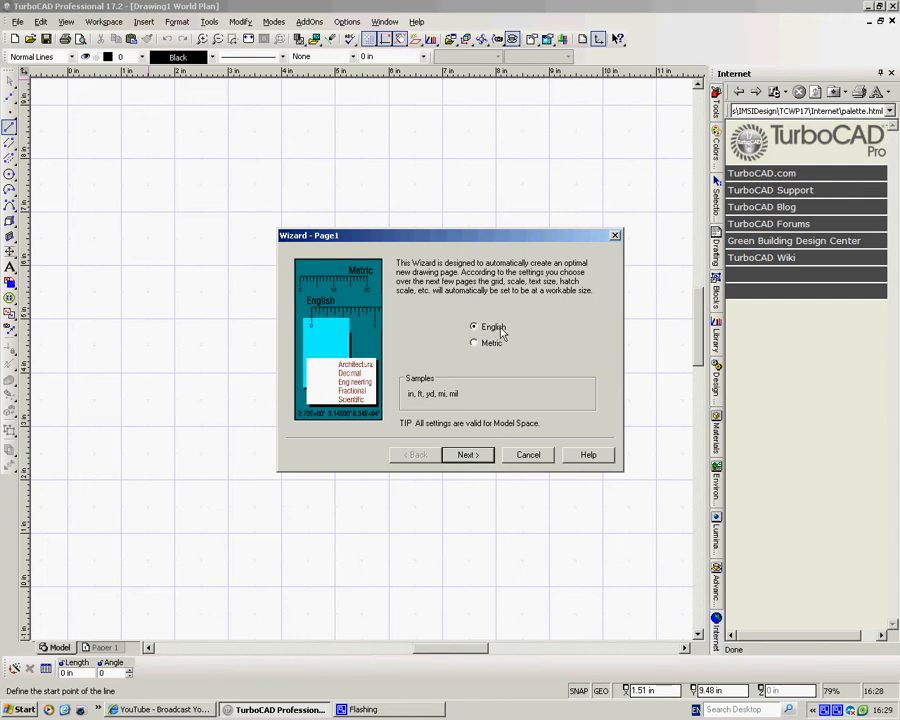
mouse_move(503, 366)
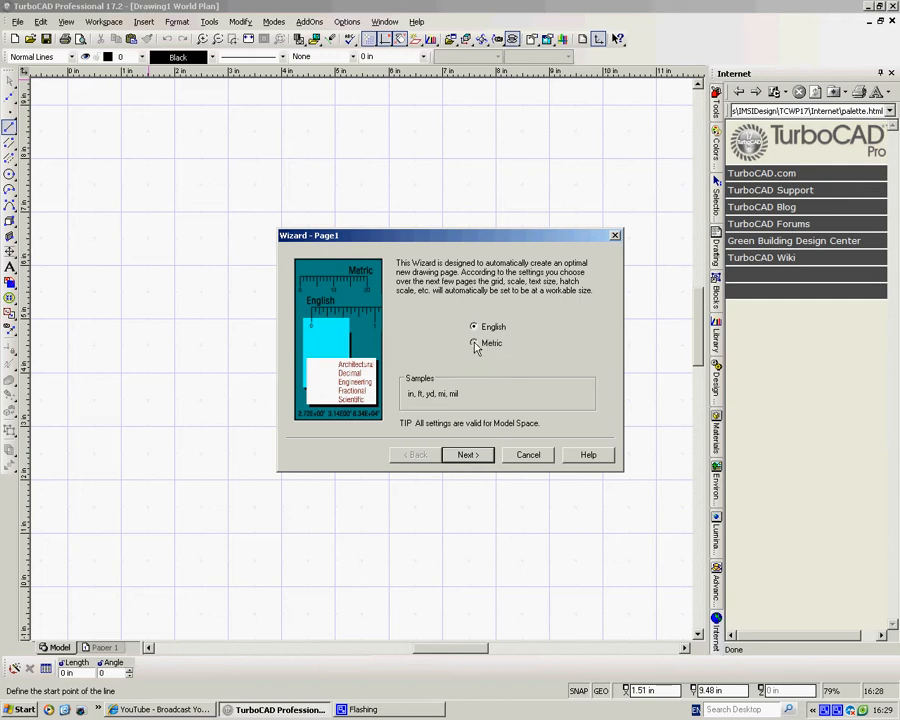
left_click(474, 343)
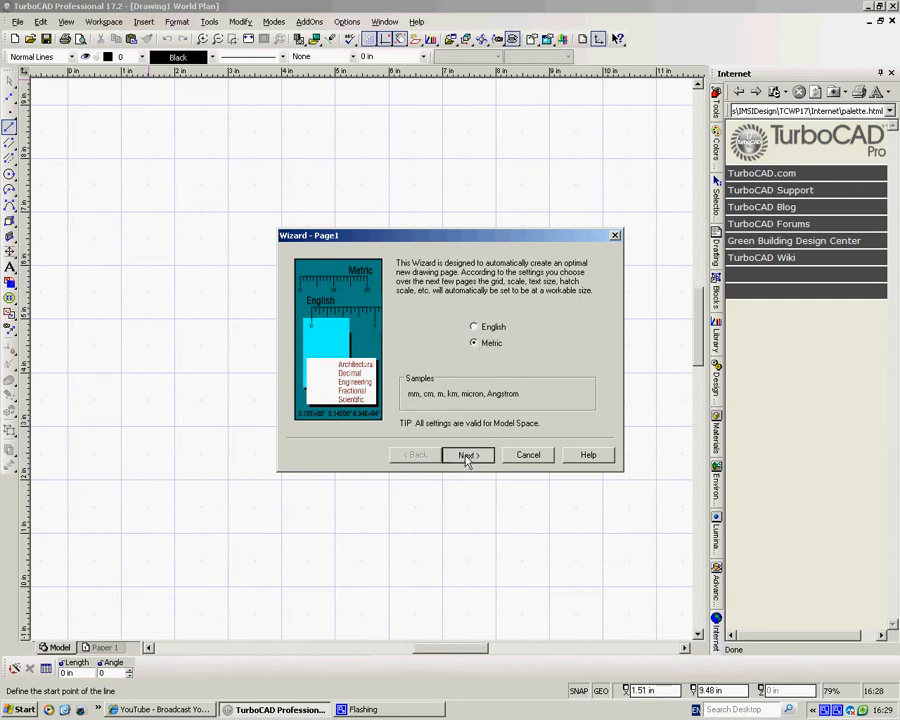
left_click(467, 455)
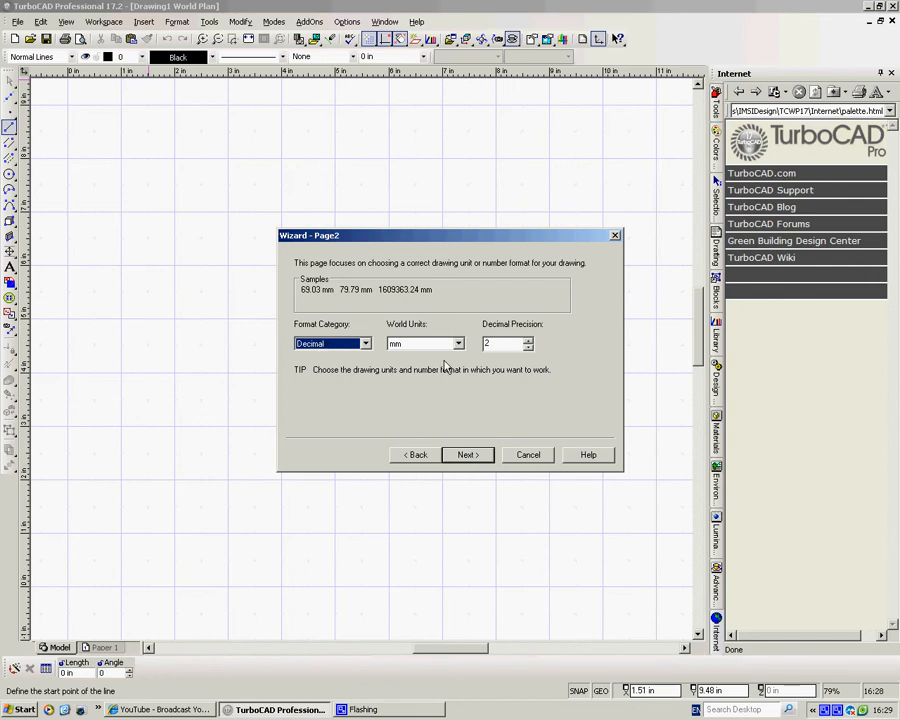
mouse_move(429, 349)
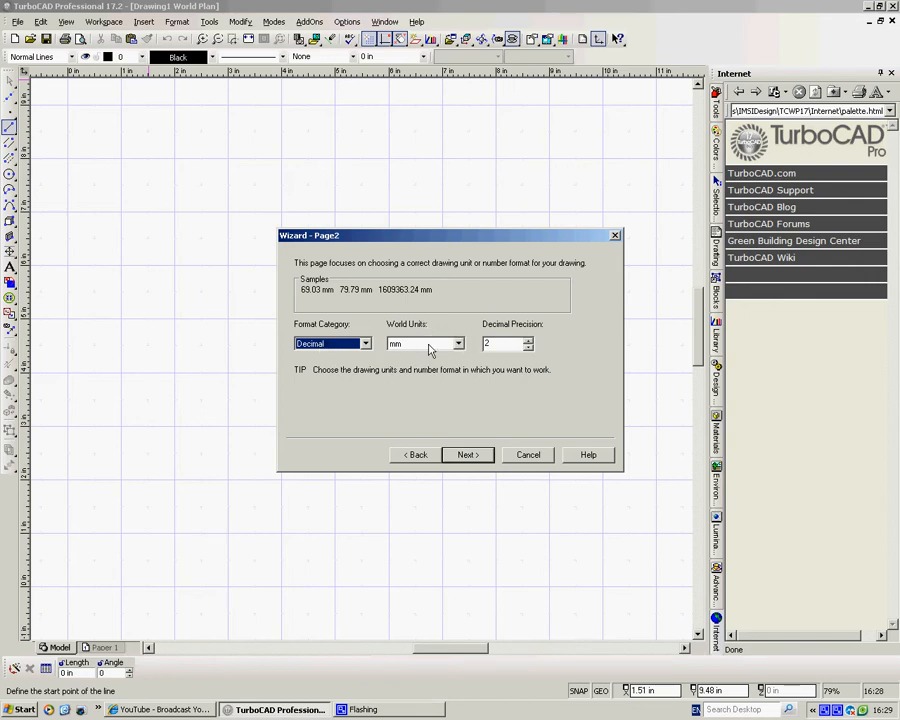
left_click(458, 343)
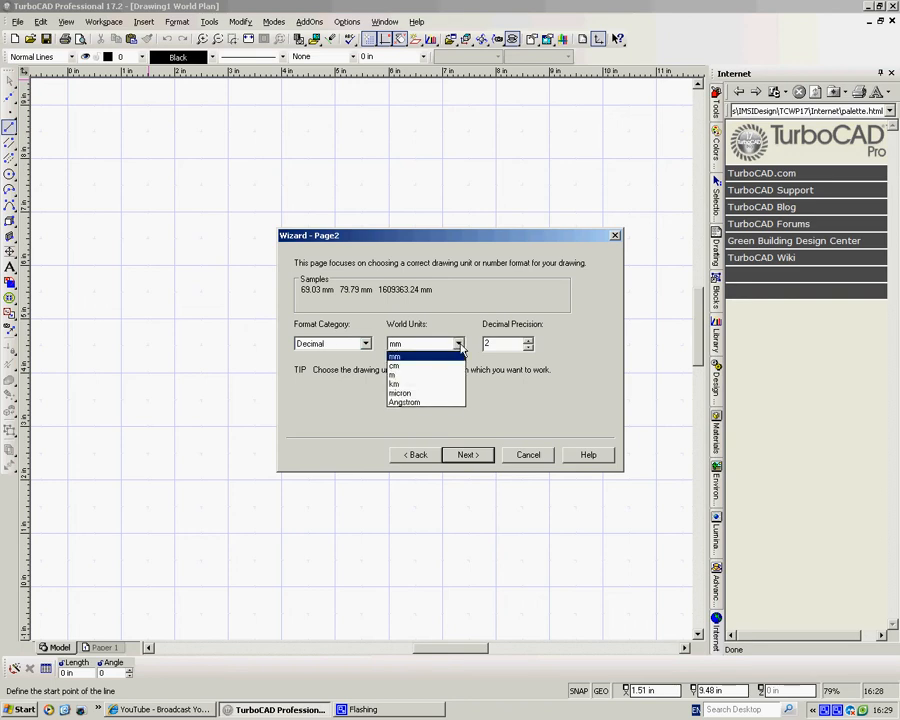
mouse_move(420, 378)
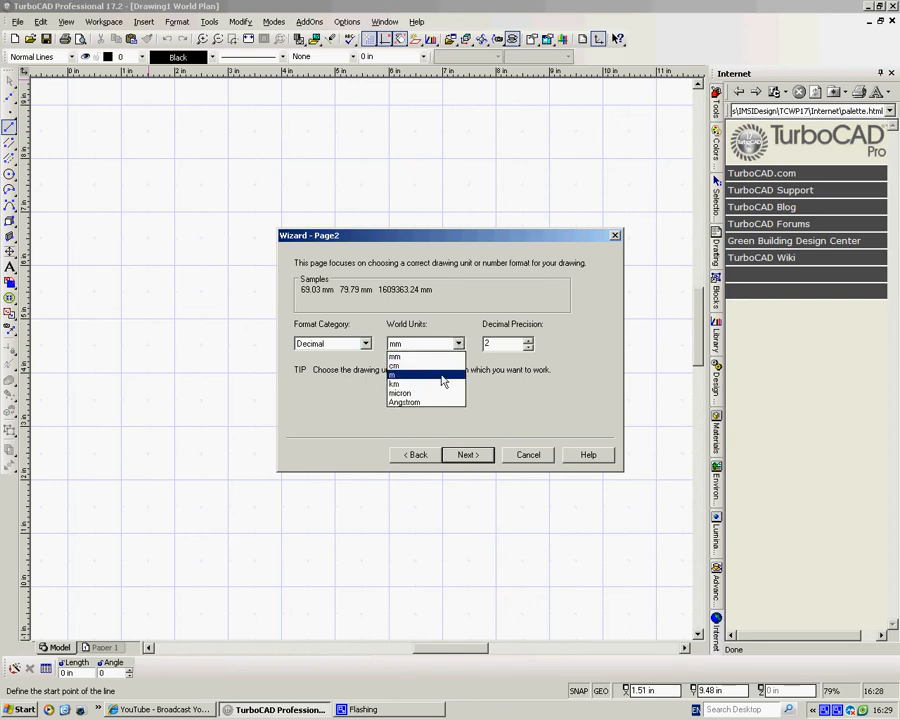
left_click(397, 343)
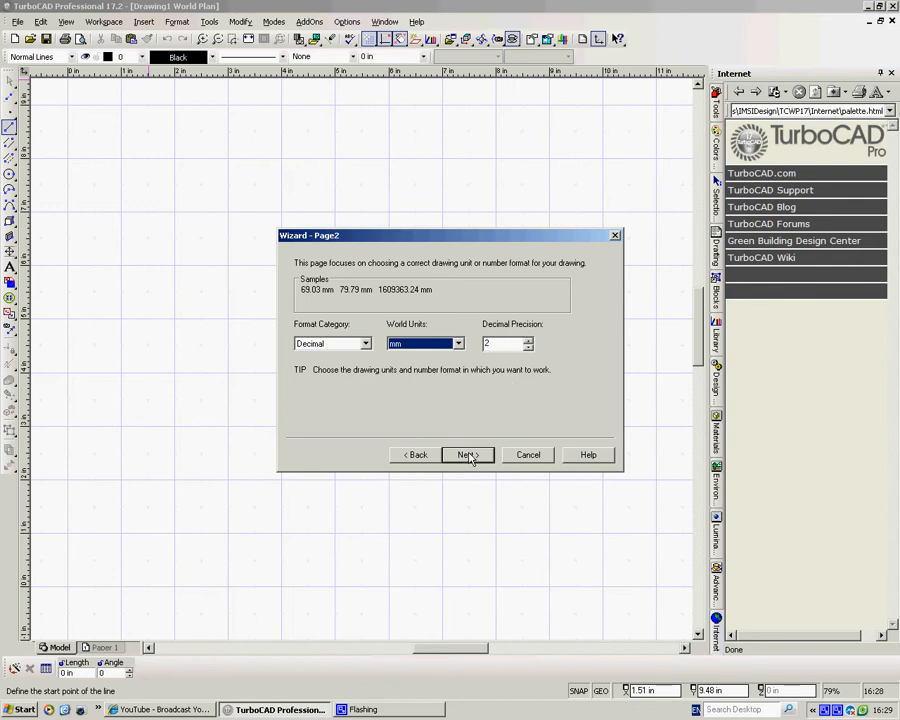
left_click(467, 455)
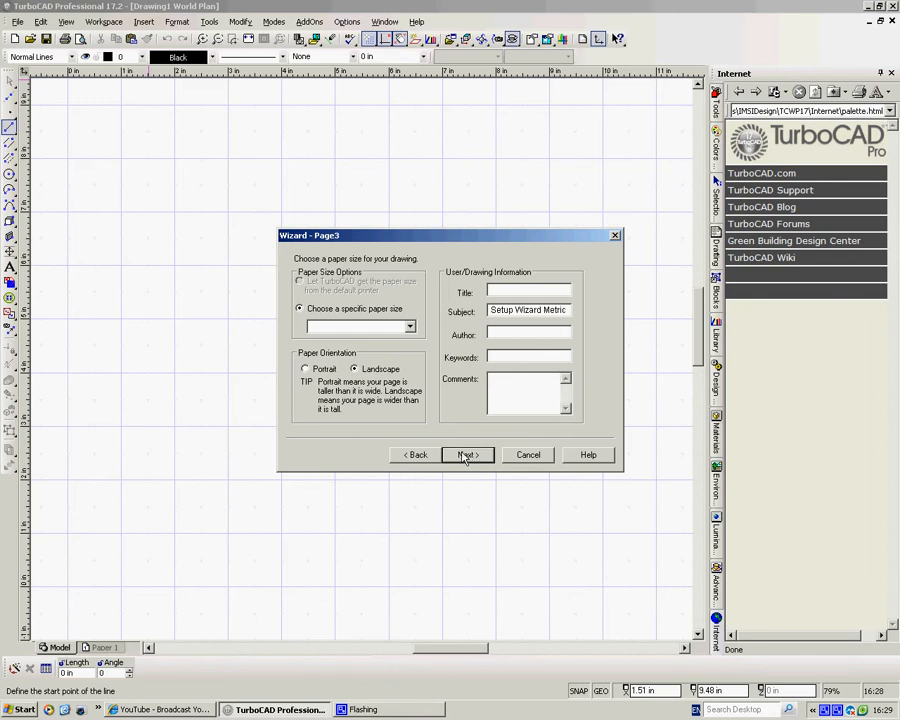
left_click(466, 454)
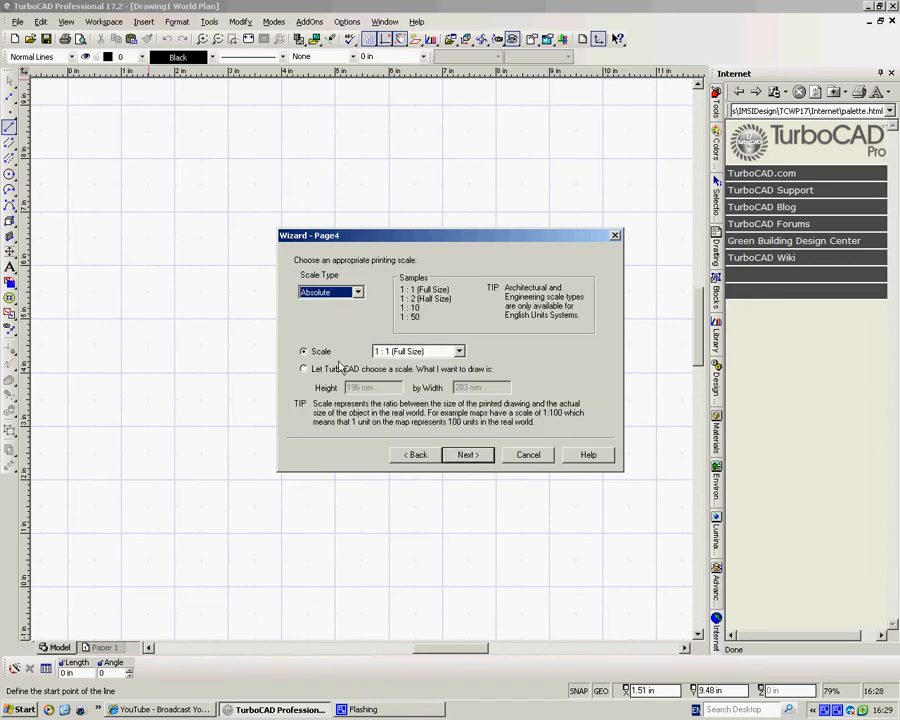
mouse_move(475, 437)
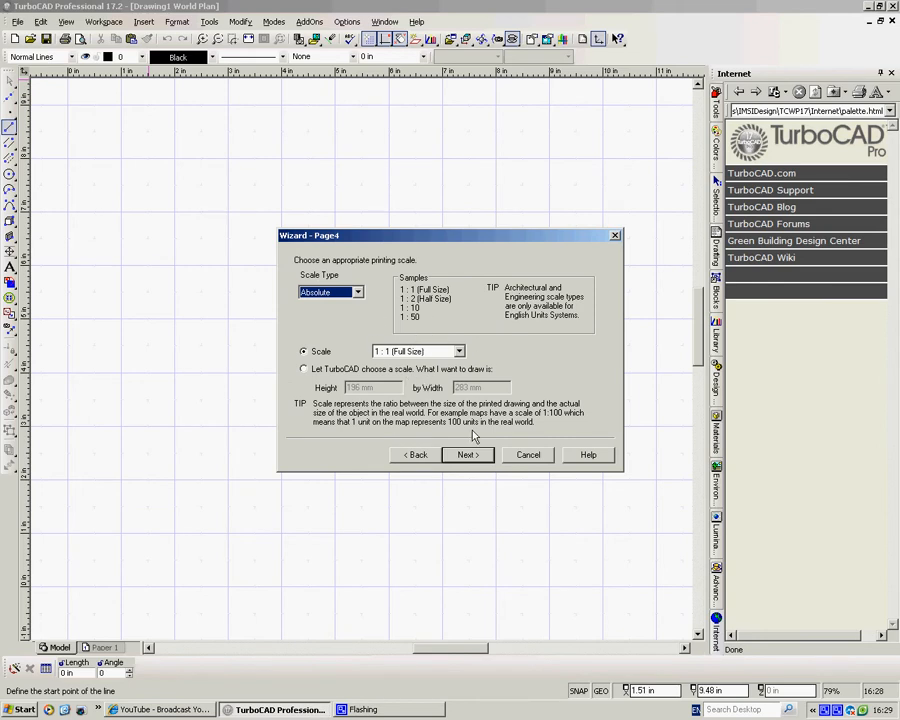
left_click(465, 455)
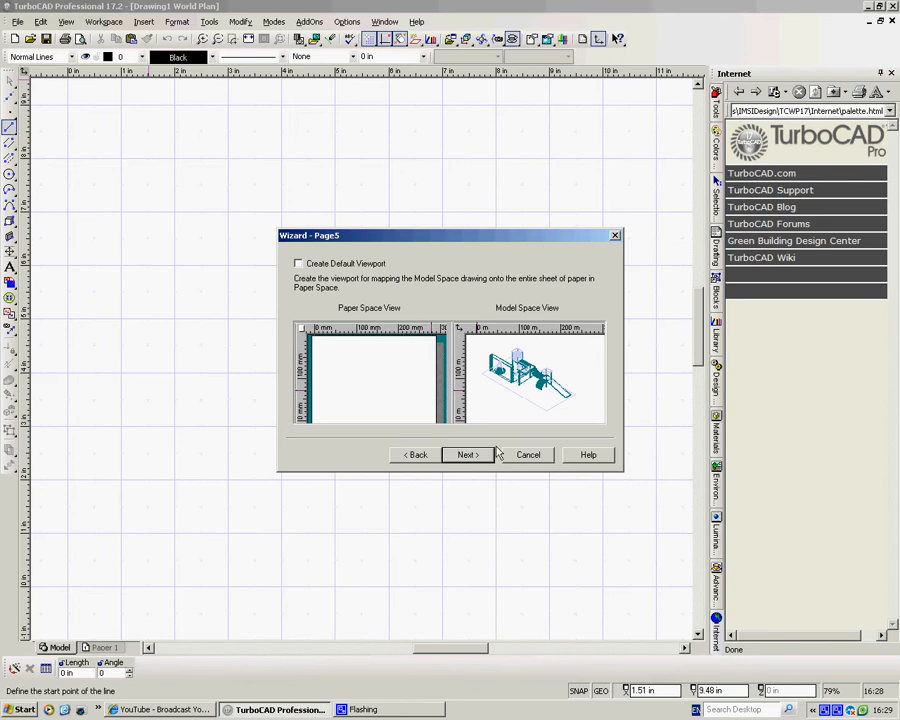
left_click(465, 454)
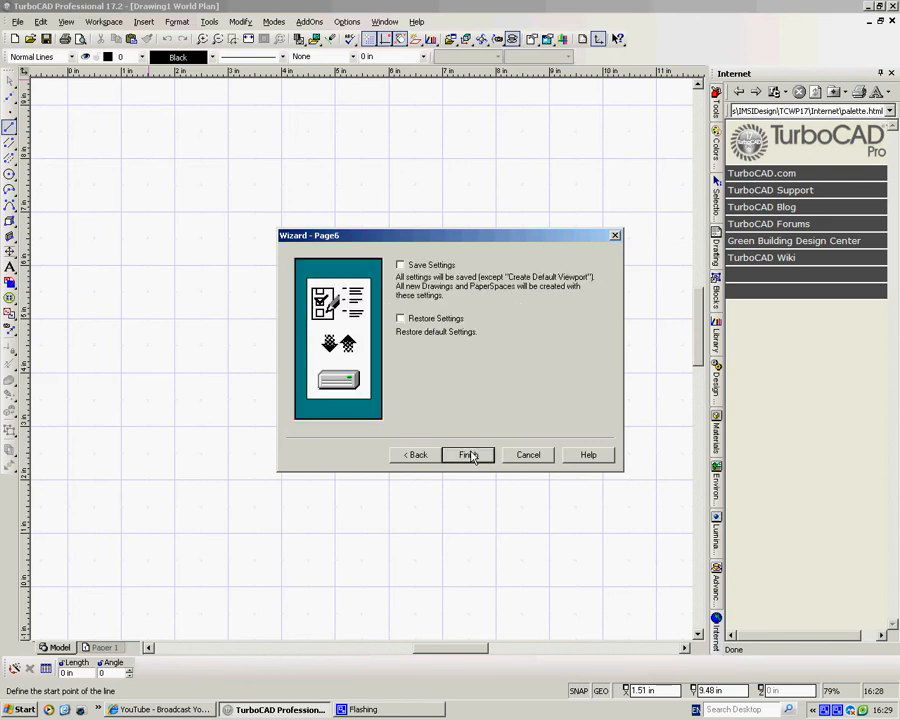
mouse_move(512, 272)
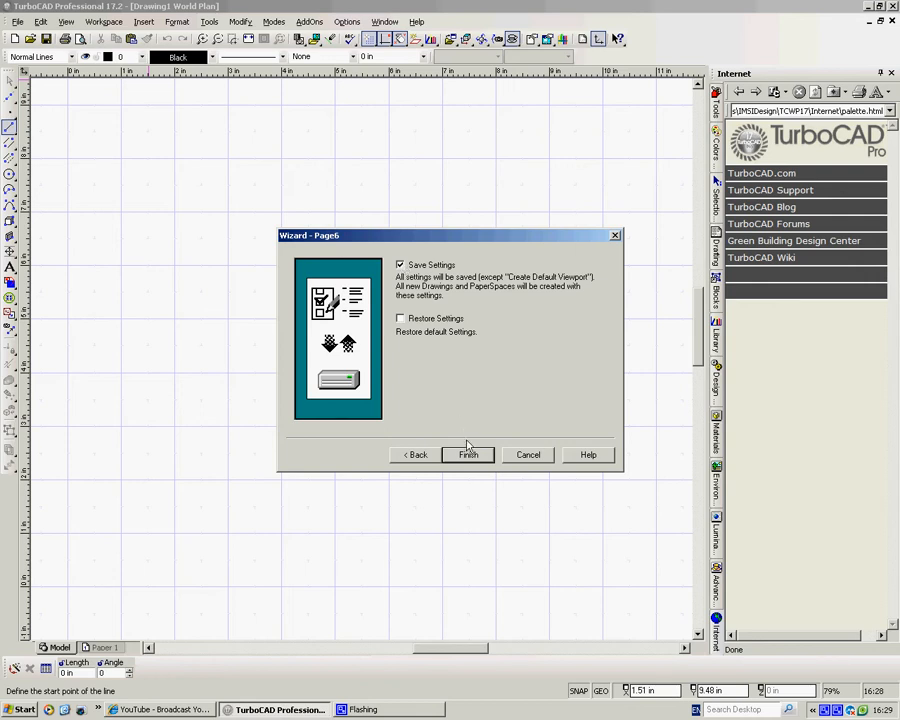
left_click(467, 455)
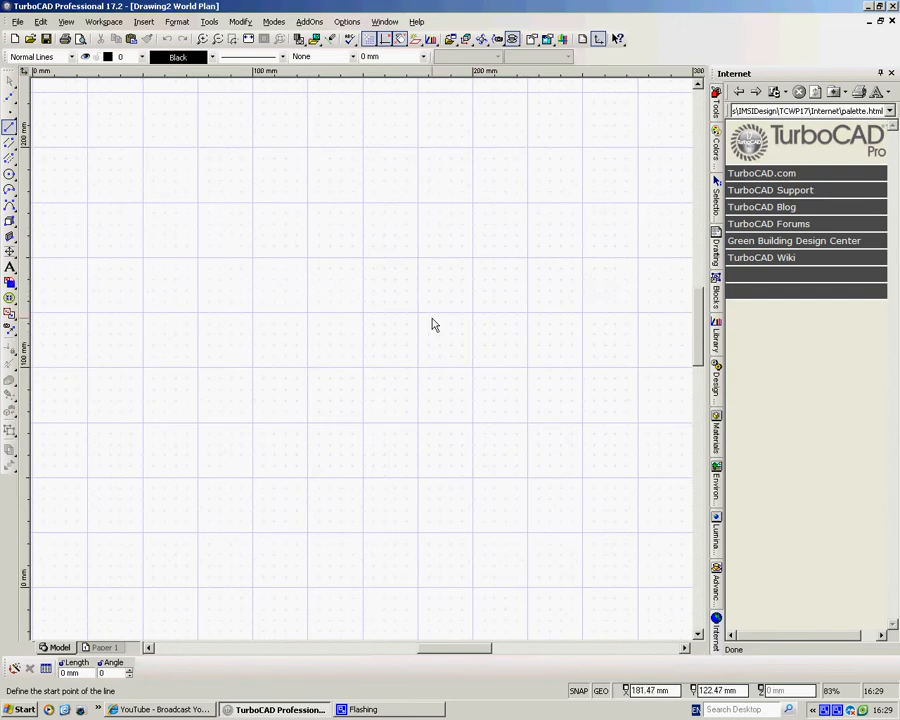
mouse_move(463, 319)
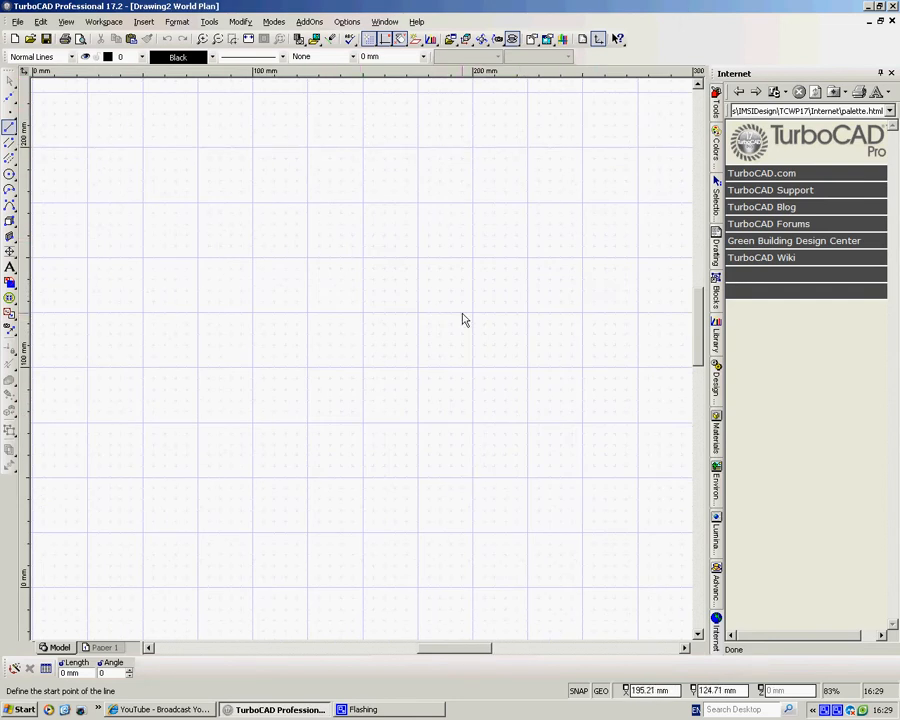
left_click(390, 56)
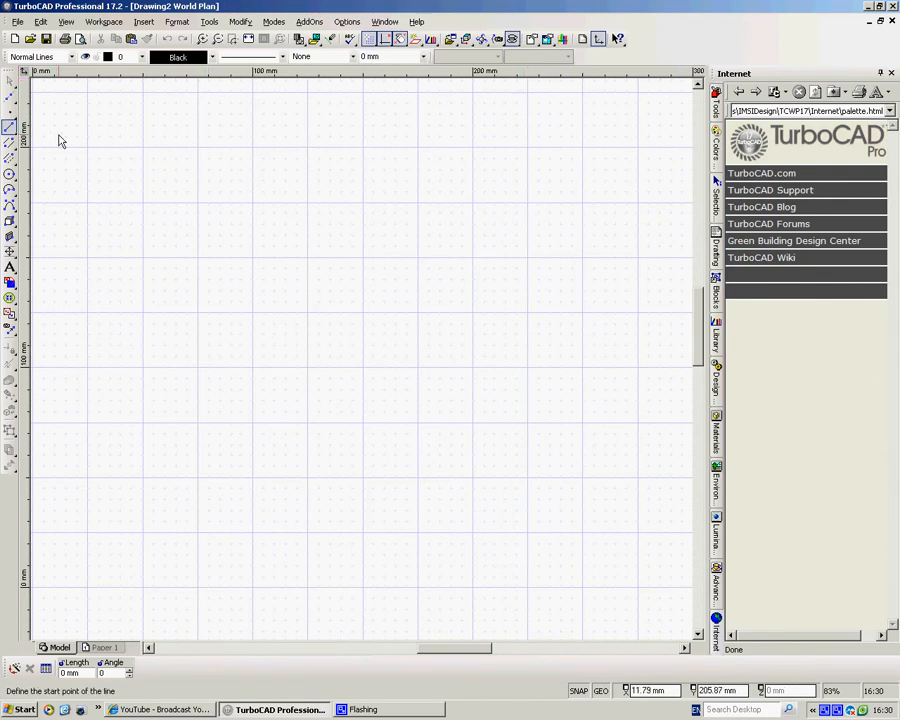
mouse_move(364, 468)
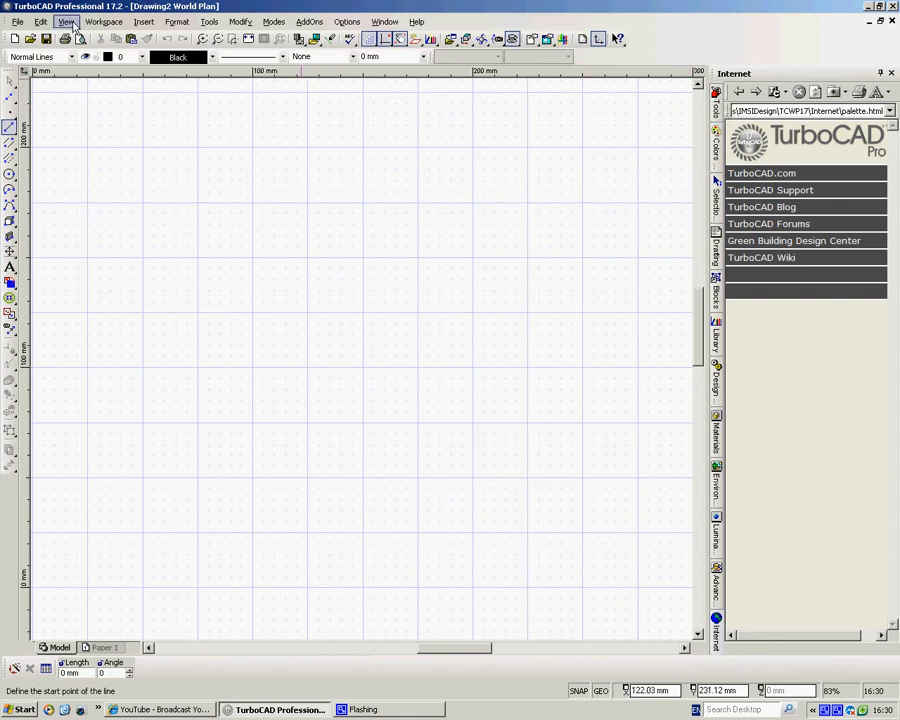
Show the Tools Palette and check the workspace list, keeping Sketch
left_click(66, 21)
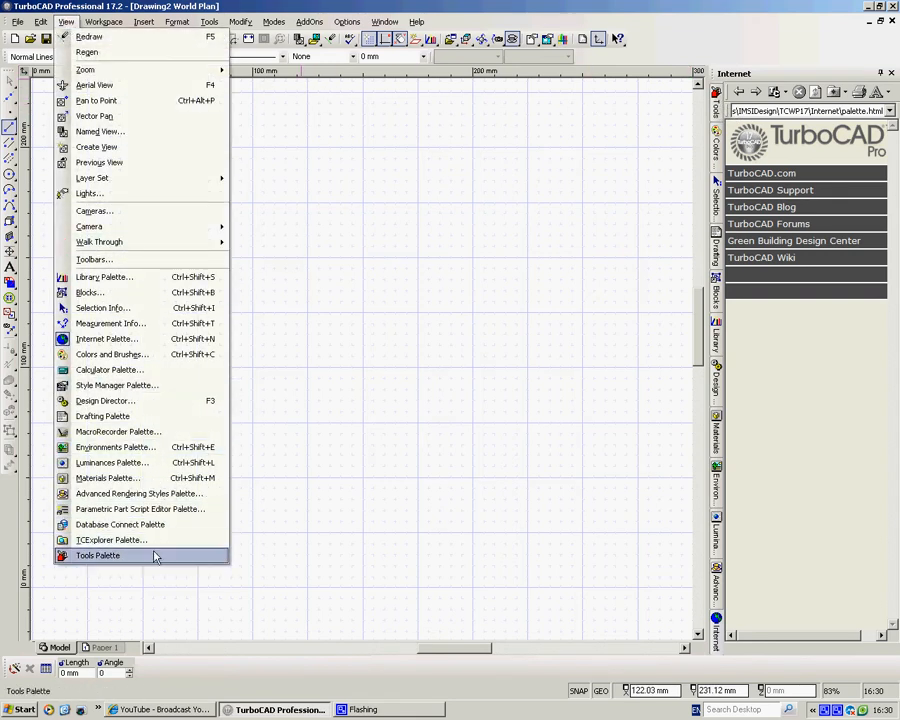
left_click(97, 555)
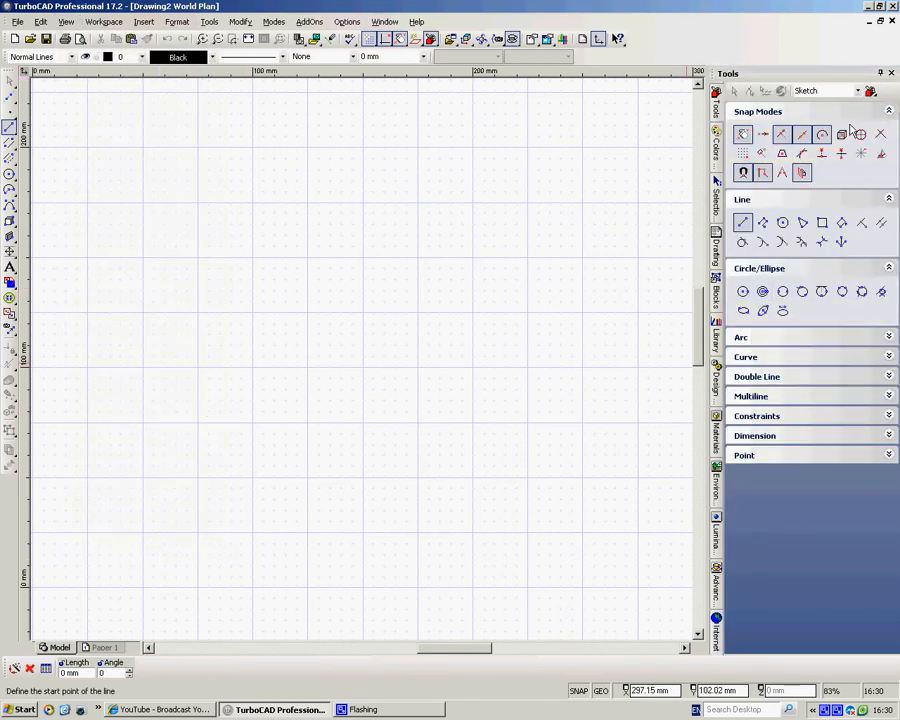
left_click(855, 91)
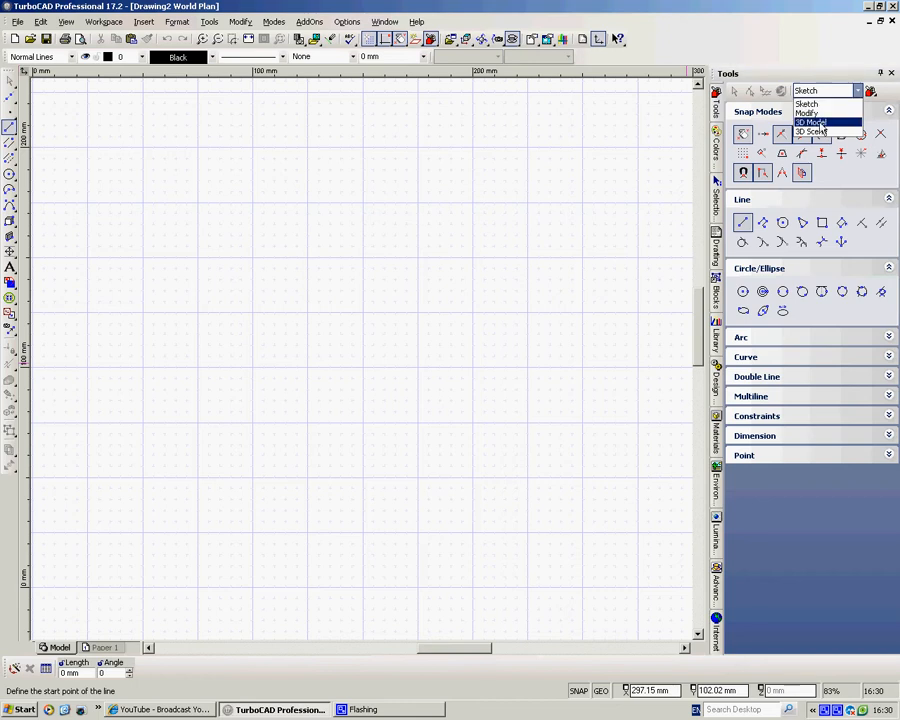
mouse_move(822, 132)
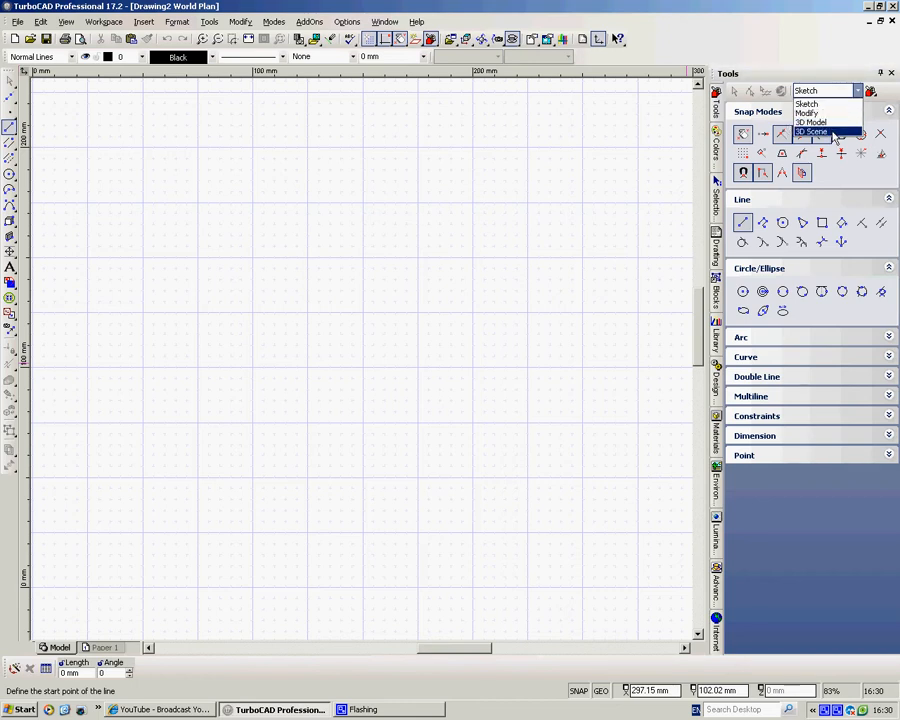
mouse_move(812, 122)
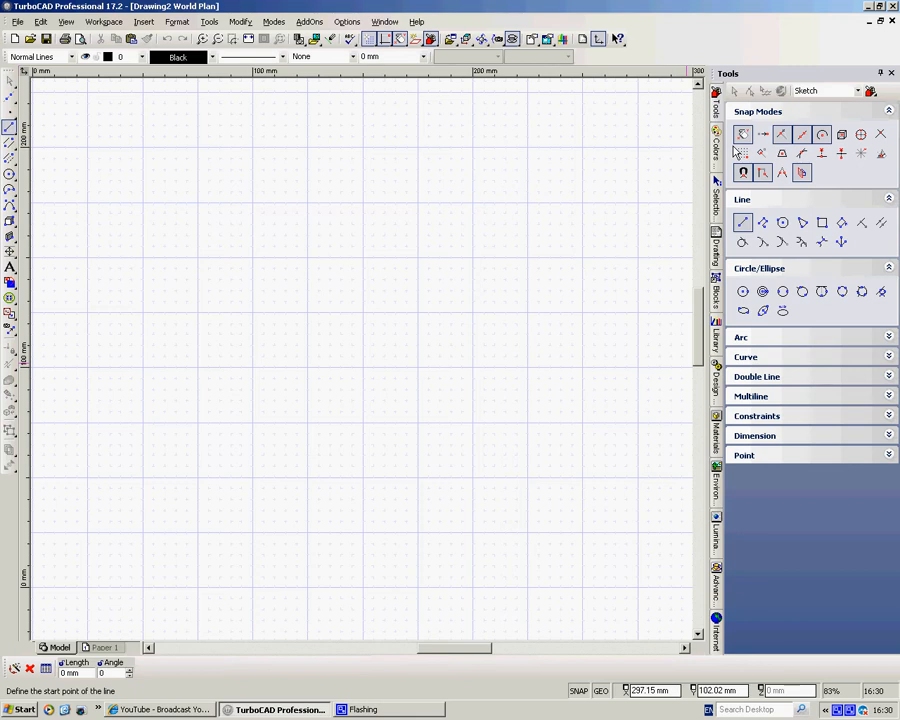
mouse_move(800, 197)
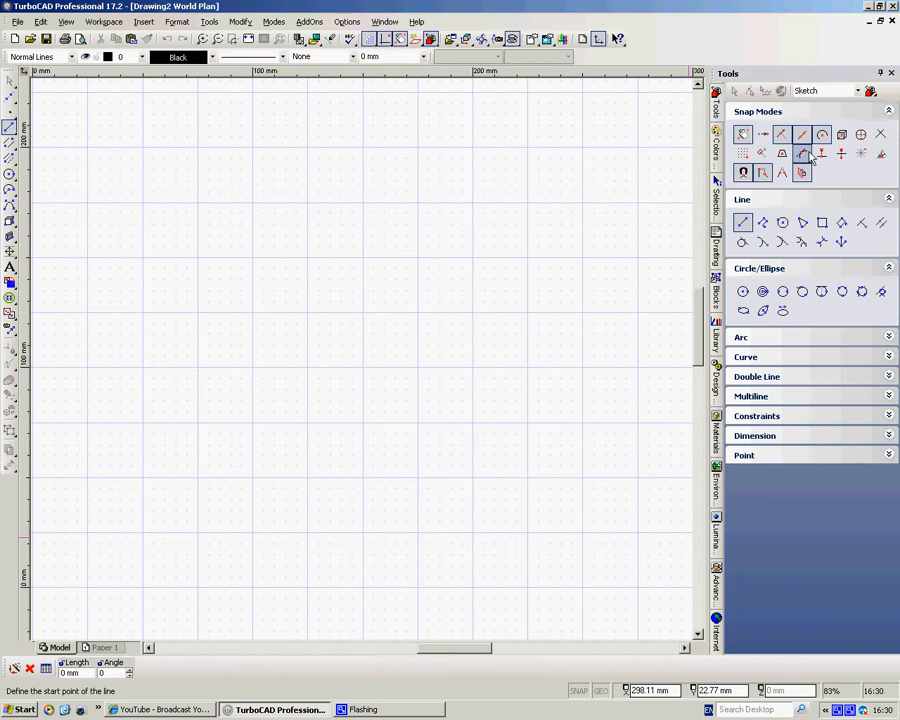
mouse_move(821, 134)
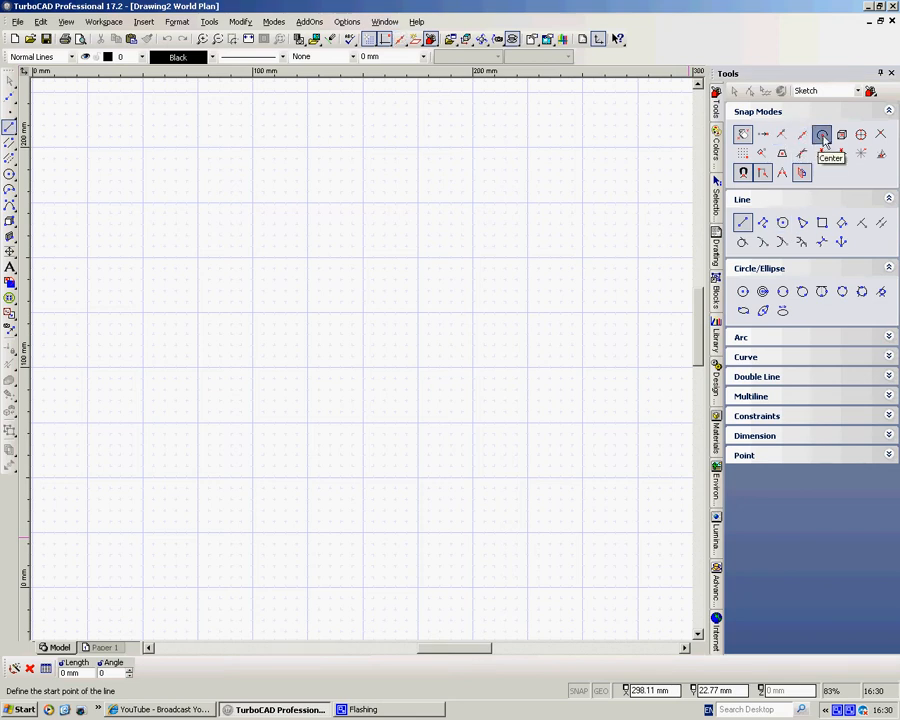
mouse_move(743, 172)
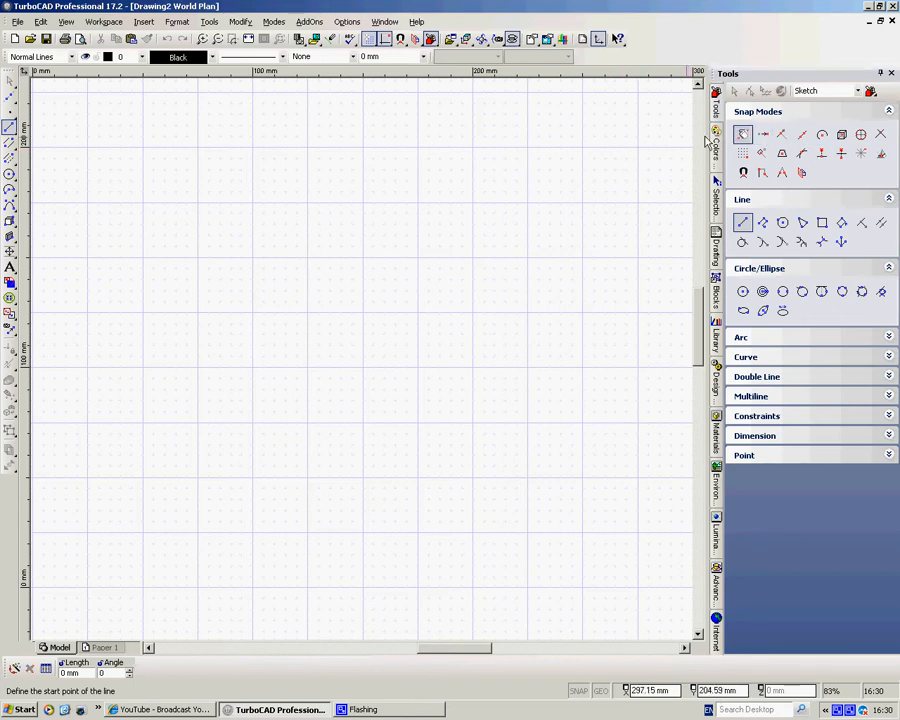
mouse_move(743, 134)
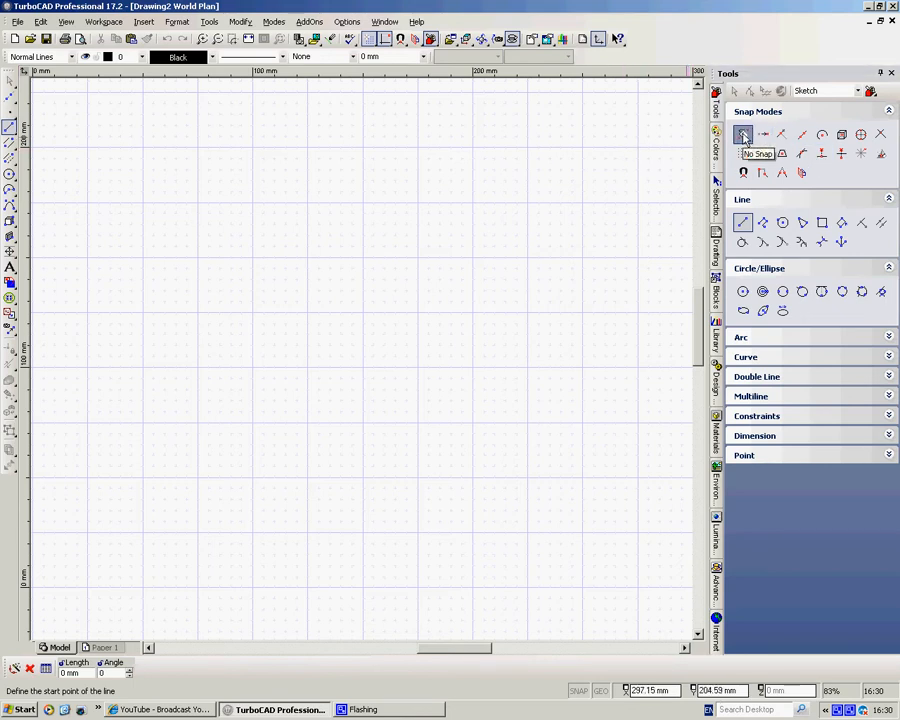
mouse_move(444, 251)
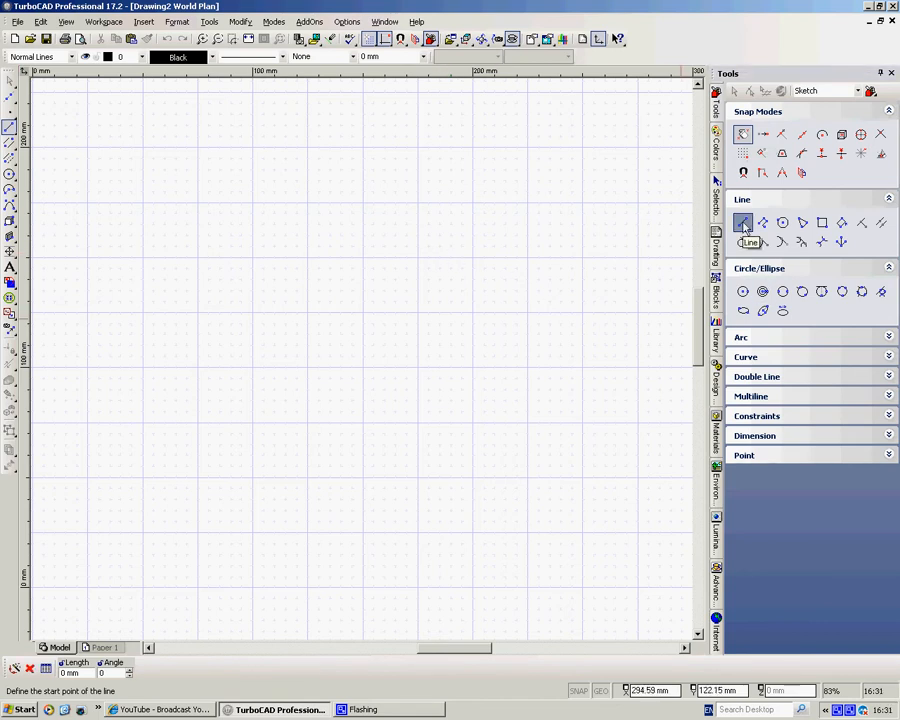
mouse_move(825, 383)
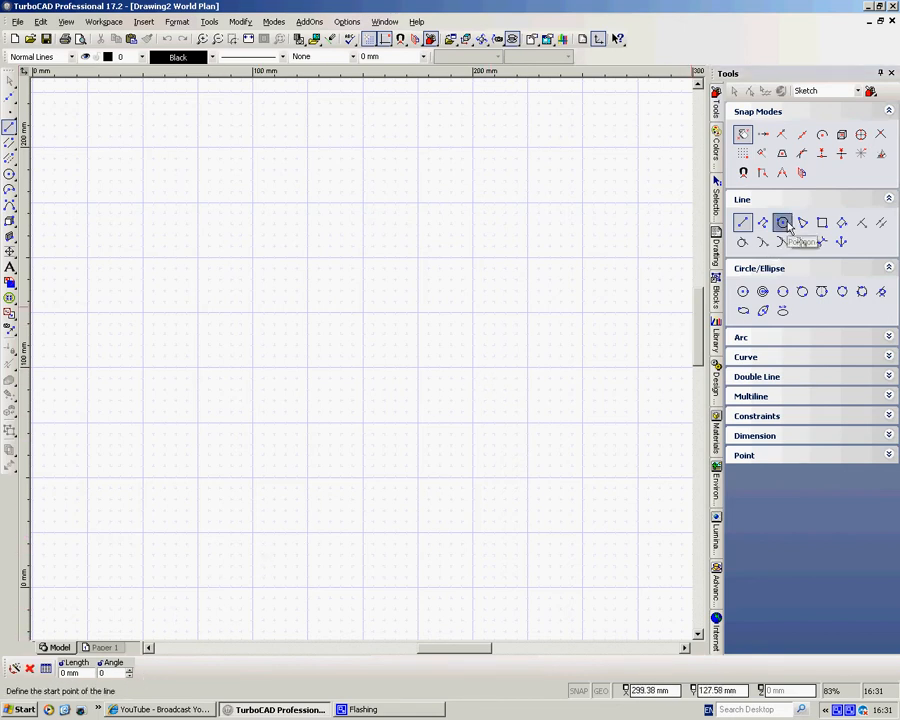
Try the six-sided Polygon tool, then return to the Single Line tool
left_click(782, 222)
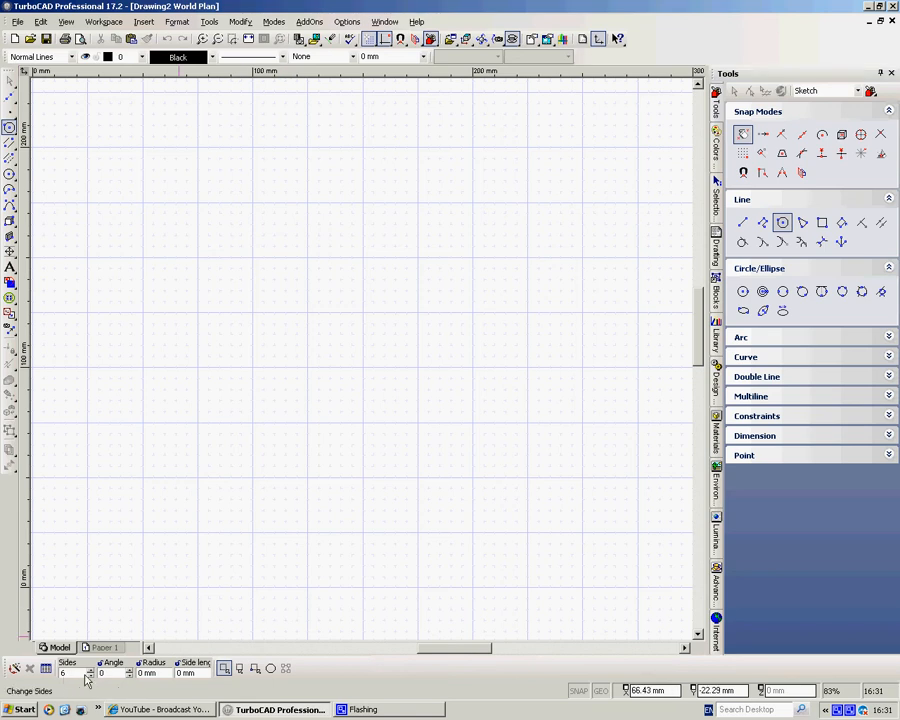
mouse_move(197, 673)
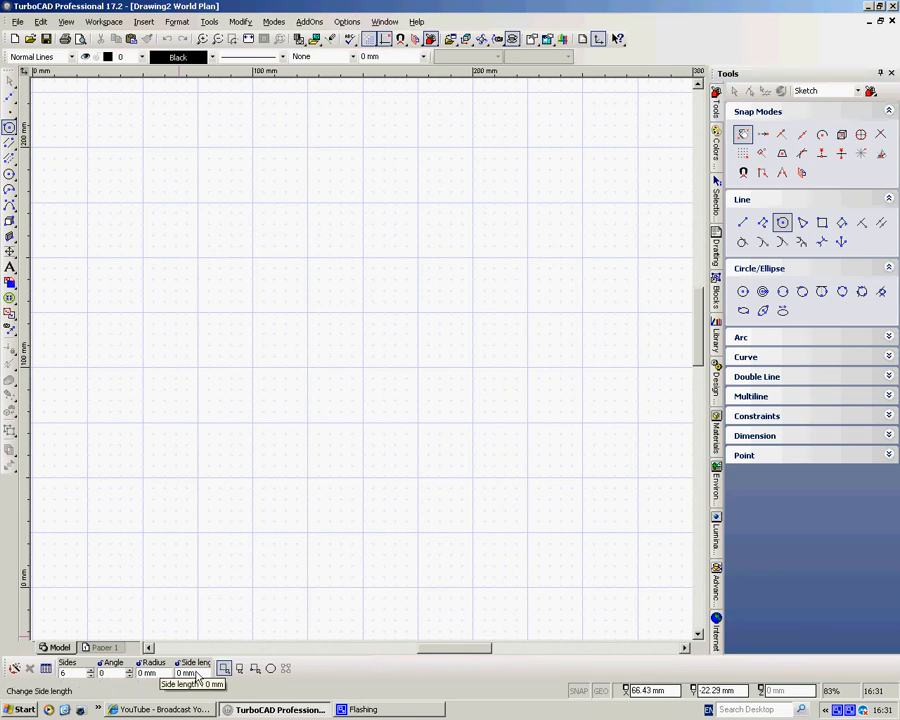
mouse_move(45, 668)
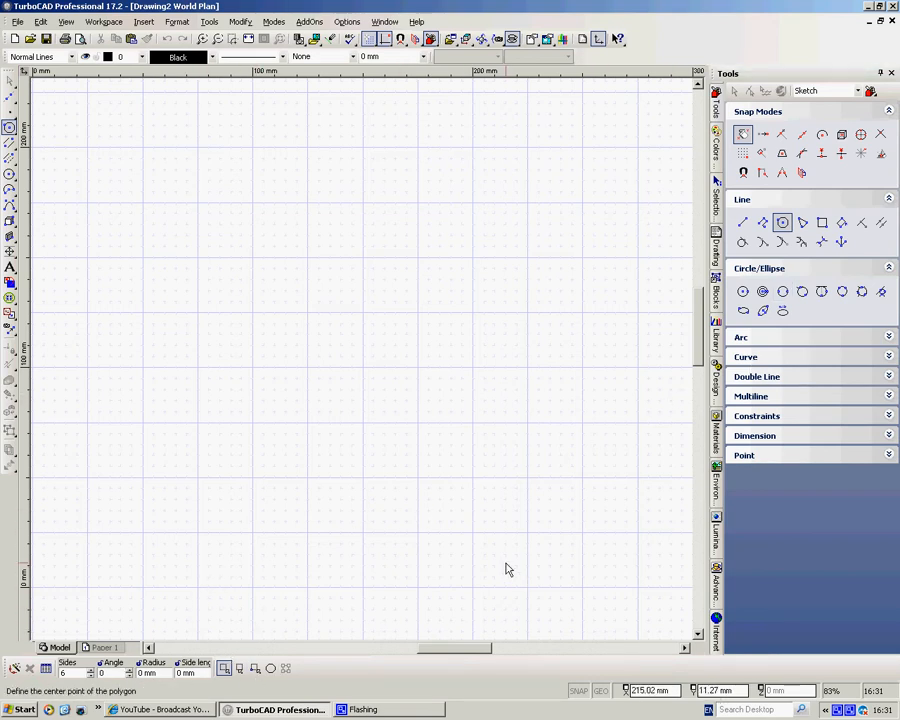
left_click(742, 222)
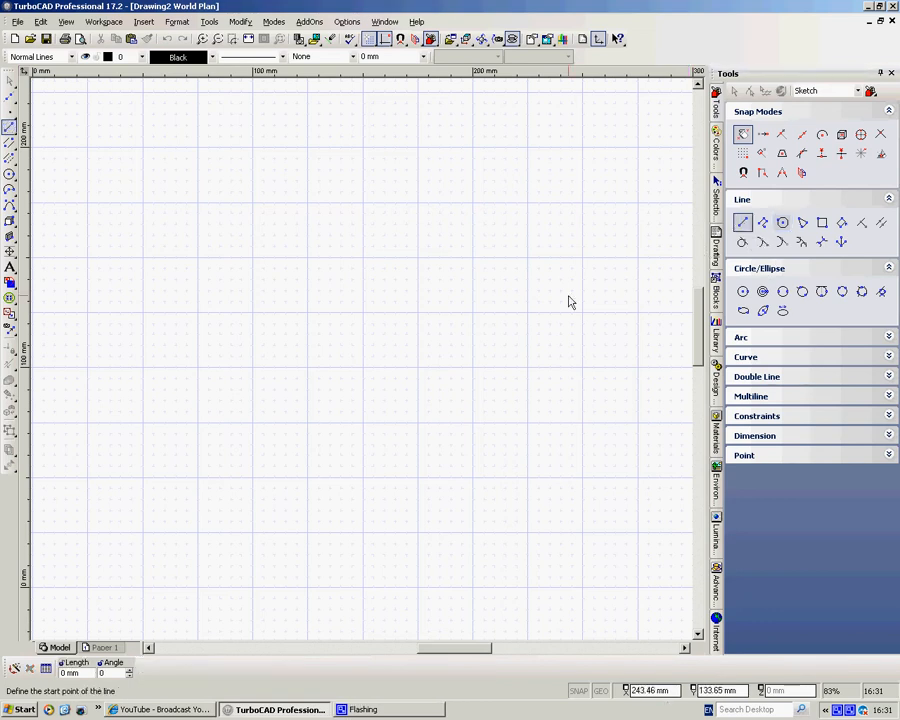
mouse_move(519, 328)
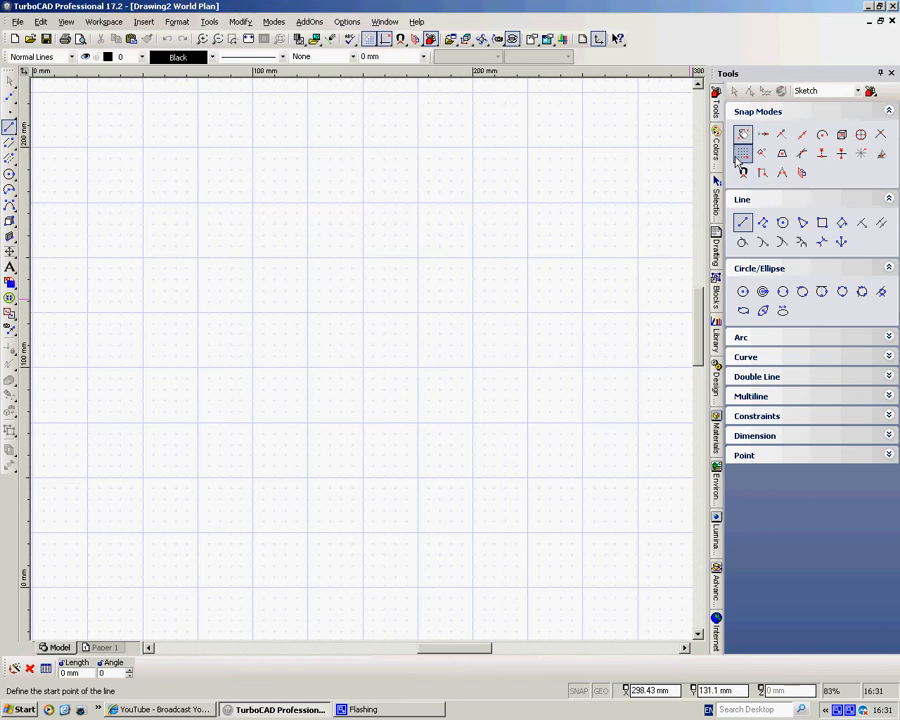
Draw free lines across the page and place a circle's centre at lower left
left_click(185, 405)
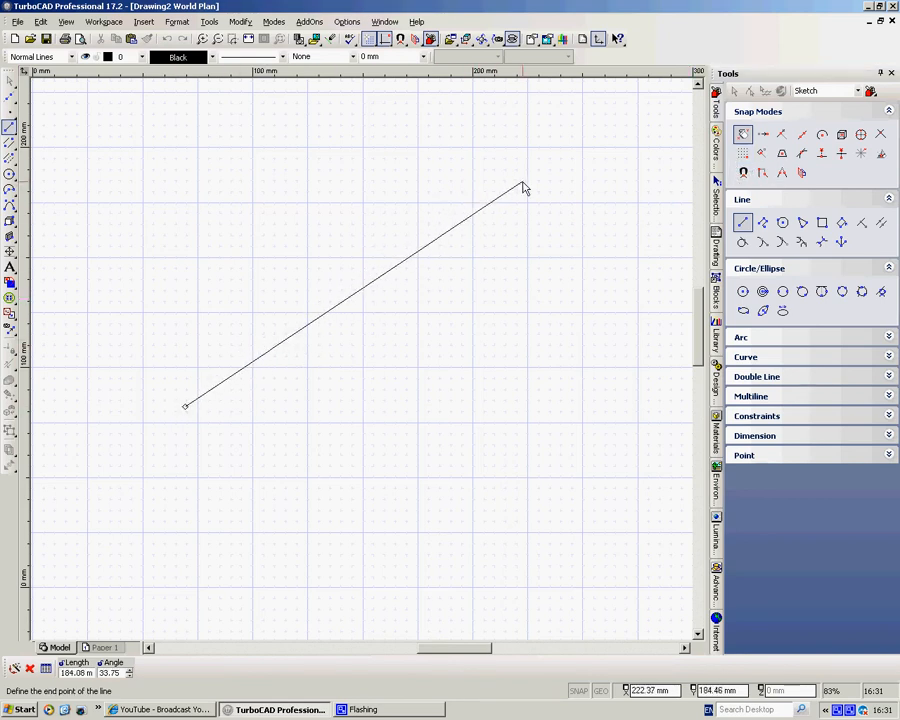
left_click(522, 153)
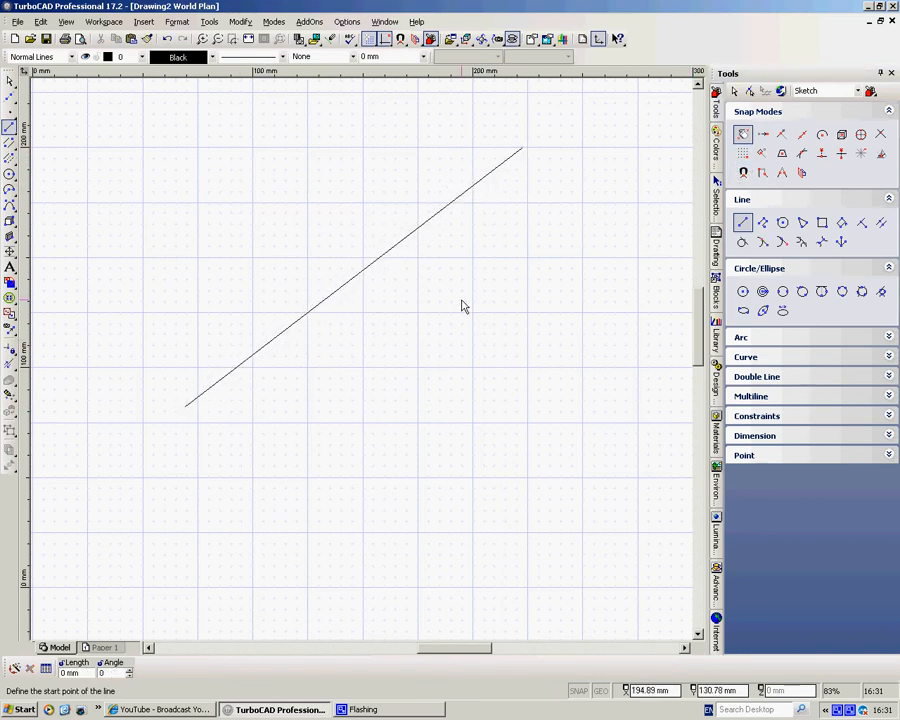
left_click(445, 202)
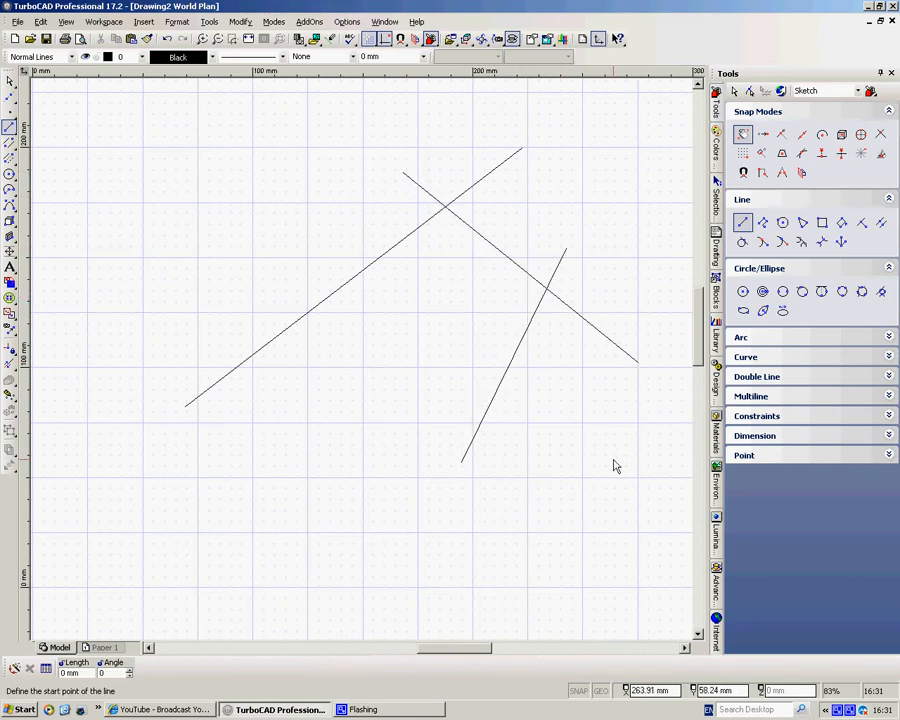
mouse_move(744, 291)
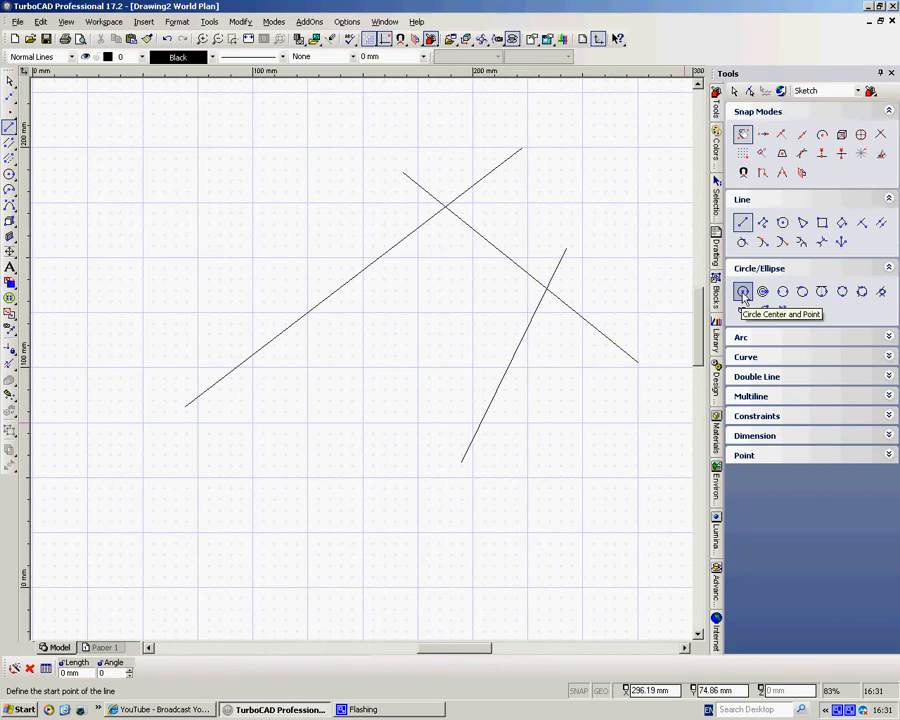
left_click(743, 291)
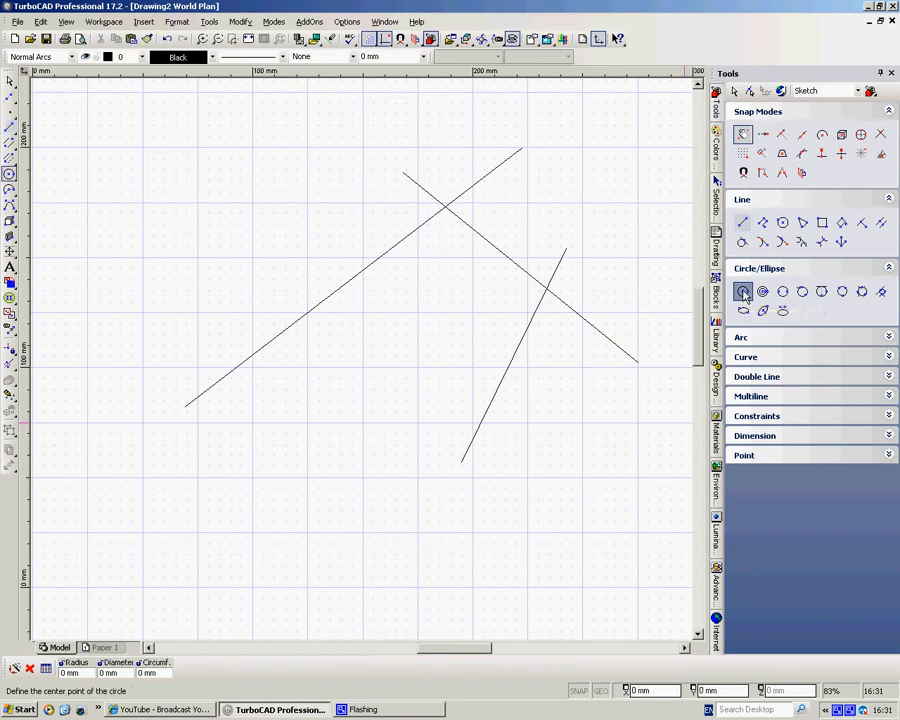
left_click(299, 482)
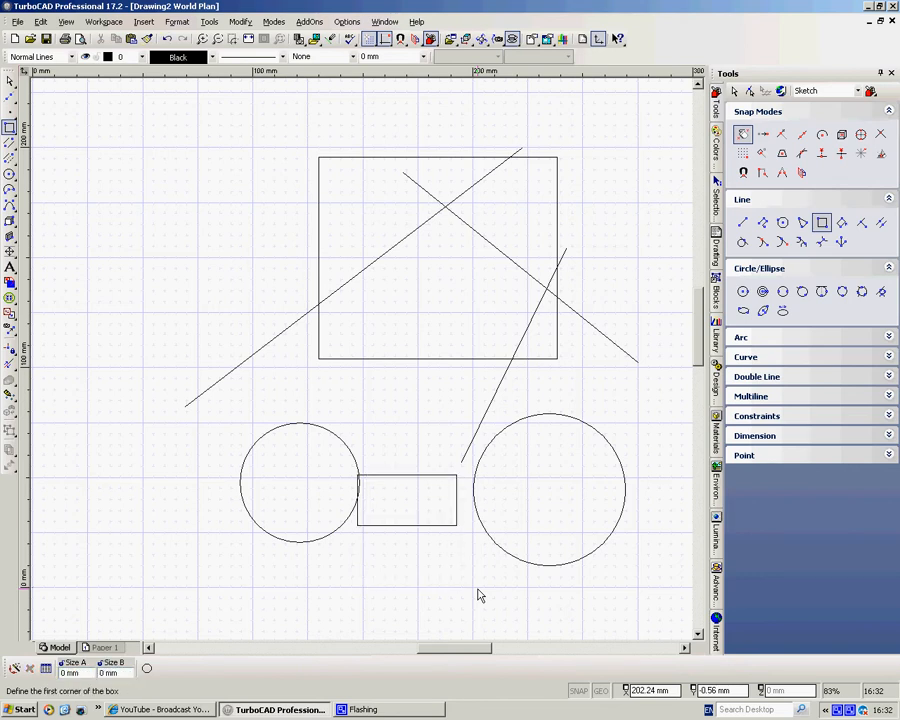
mouse_move(598, 435)
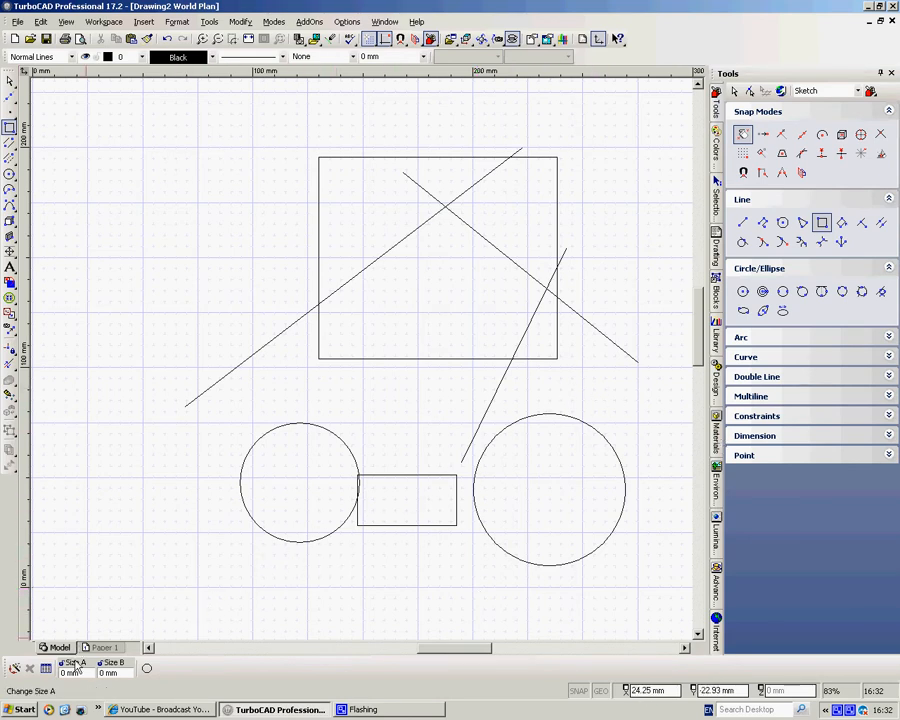
Select the six-sided Polygon tool for the hexagon left of the first circle
left_click(782, 222)
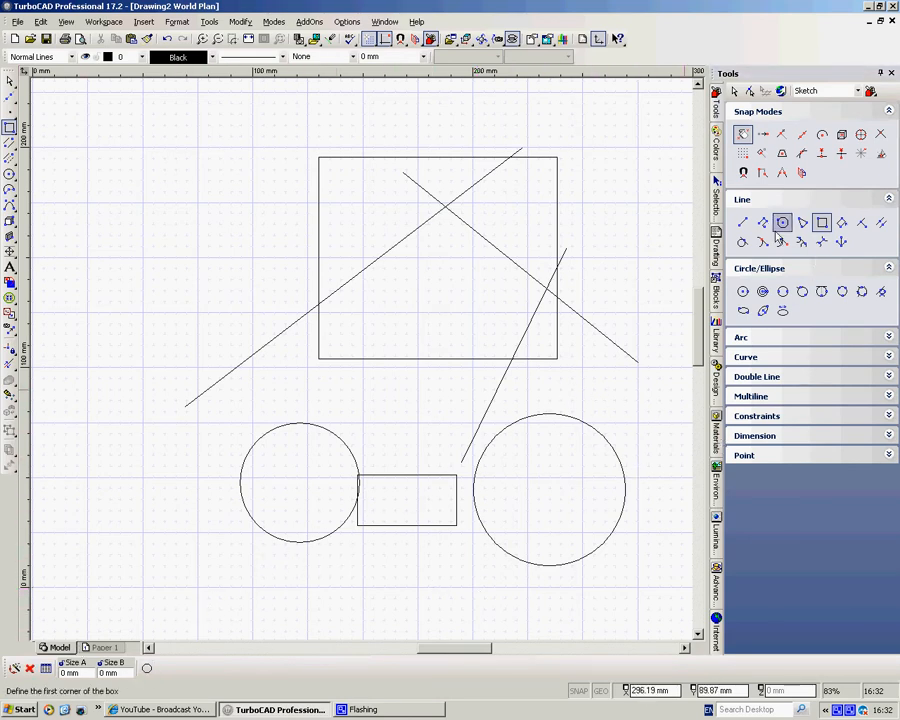
left_click(782, 222)
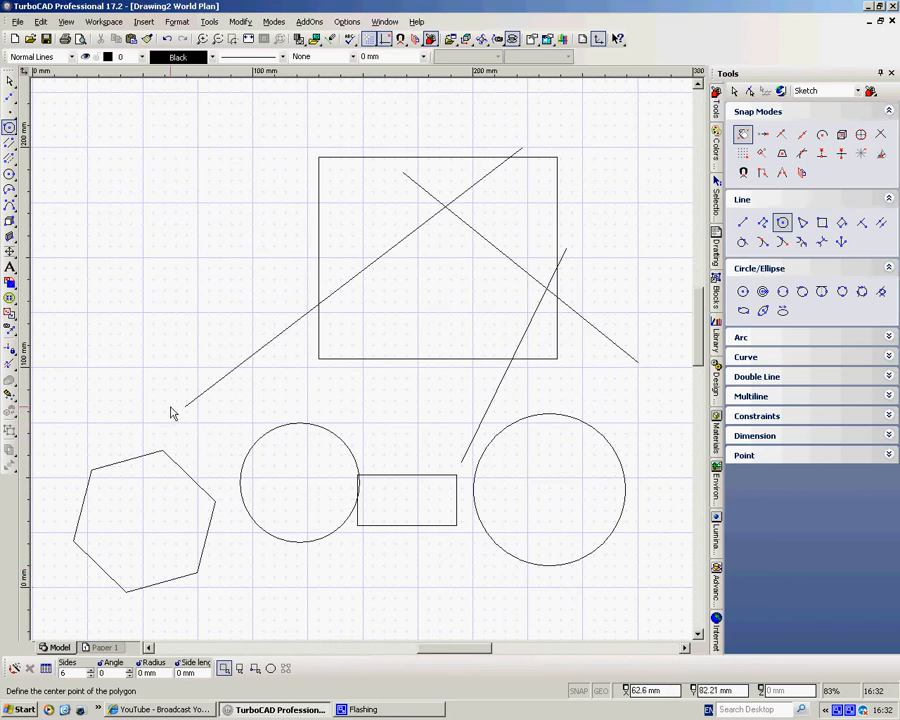
scroll("down", 3)
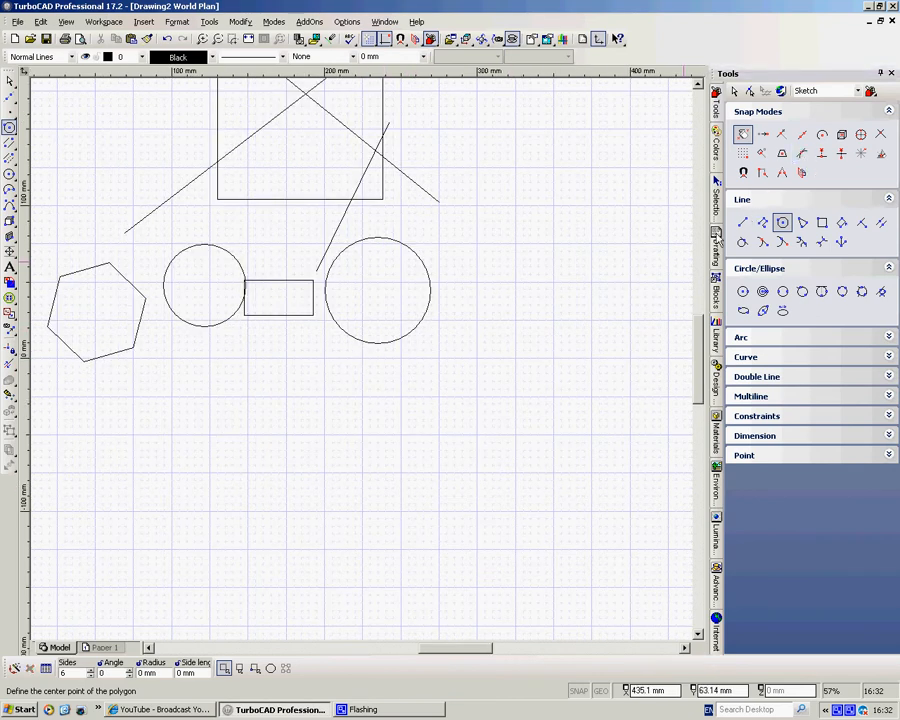
Place a second hexagon centred below the circles and test the triangle lines
left_click(373, 453)
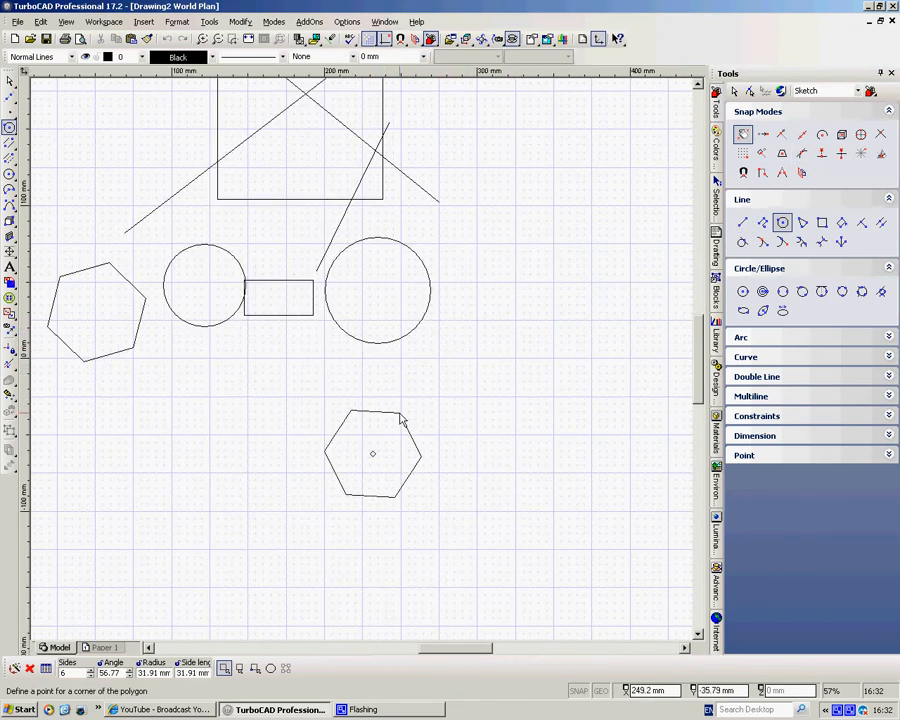
left_click(742, 222)
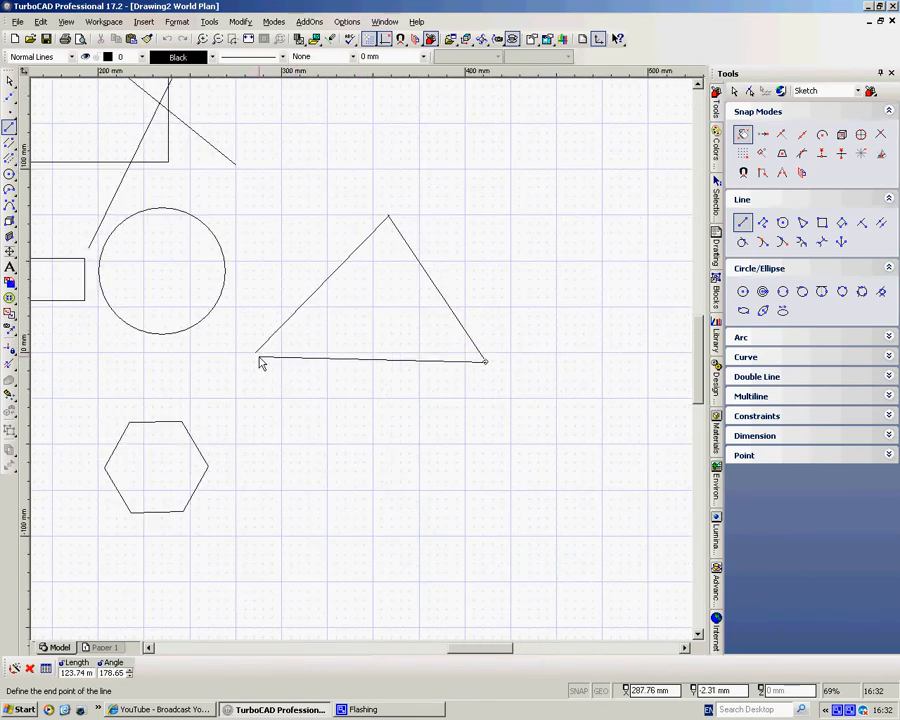
left_click(485, 360)
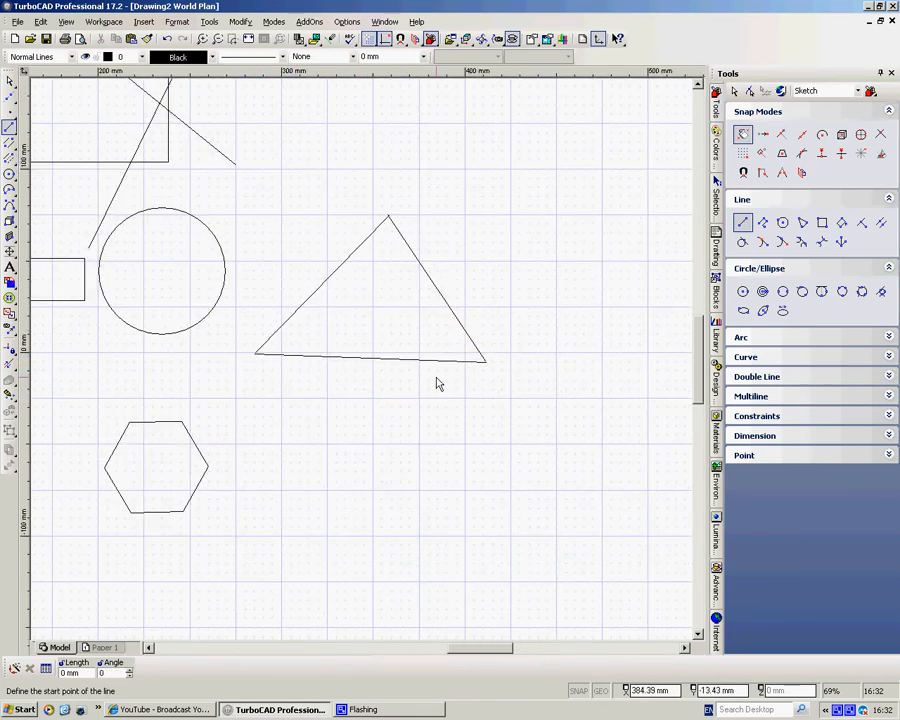
mouse_move(529, 294)
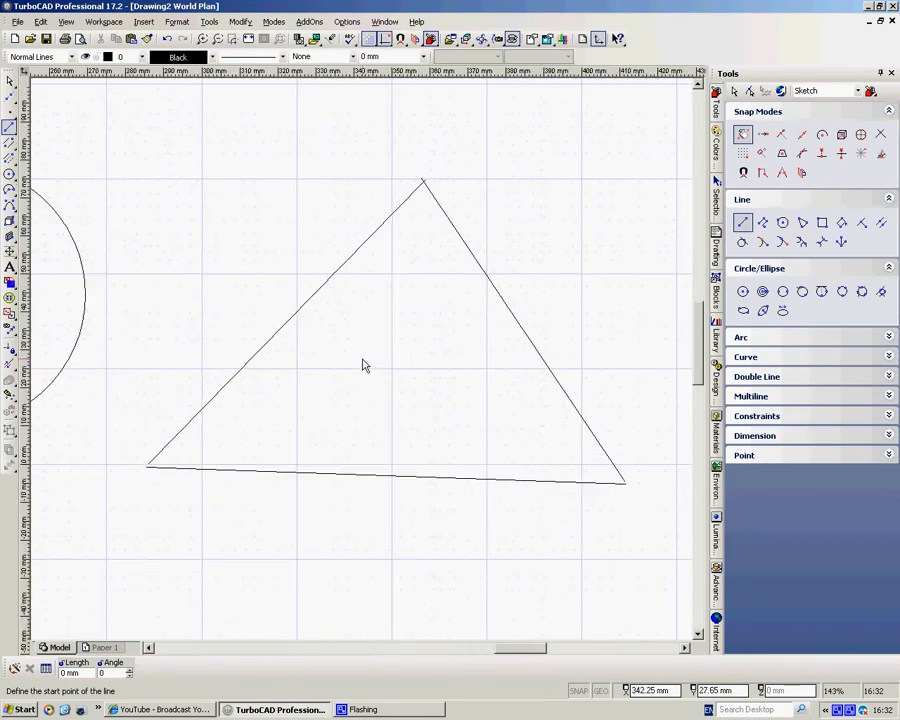
mouse_move(423, 353)
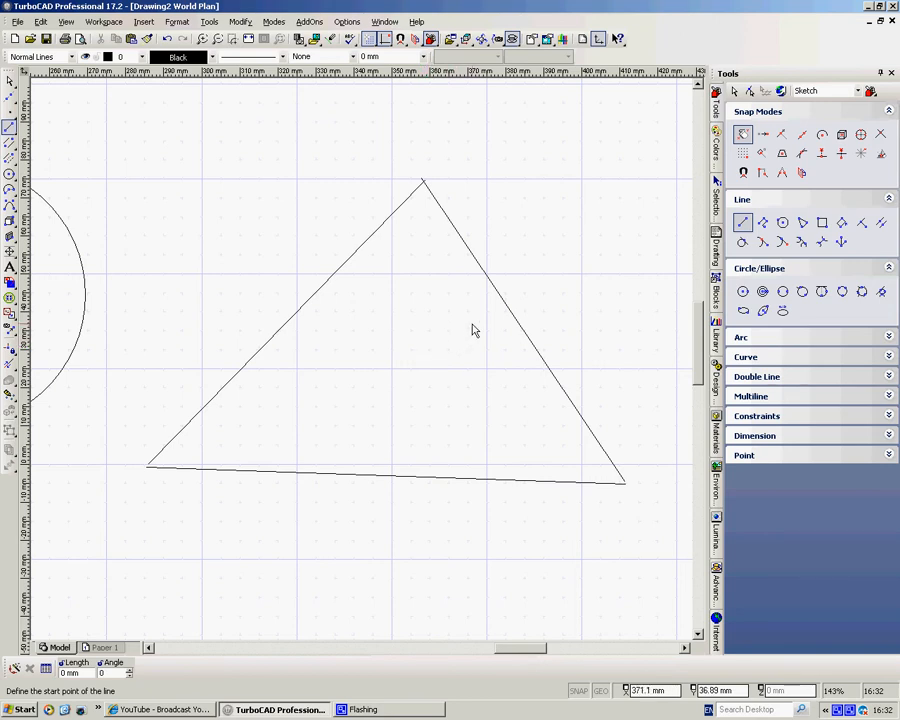
mouse_move(490, 312)
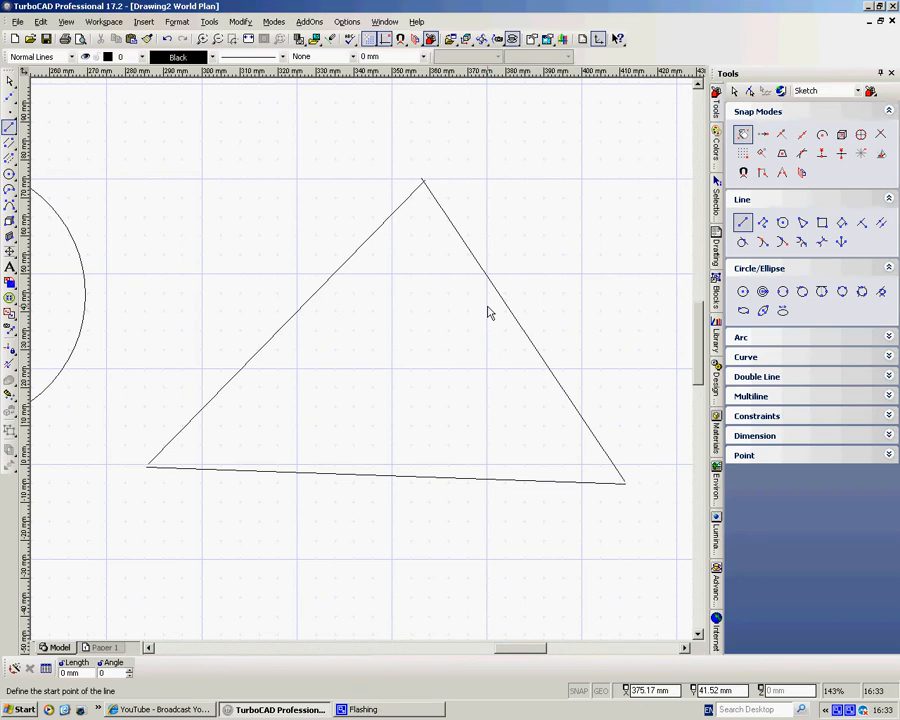
mouse_move(660, 438)
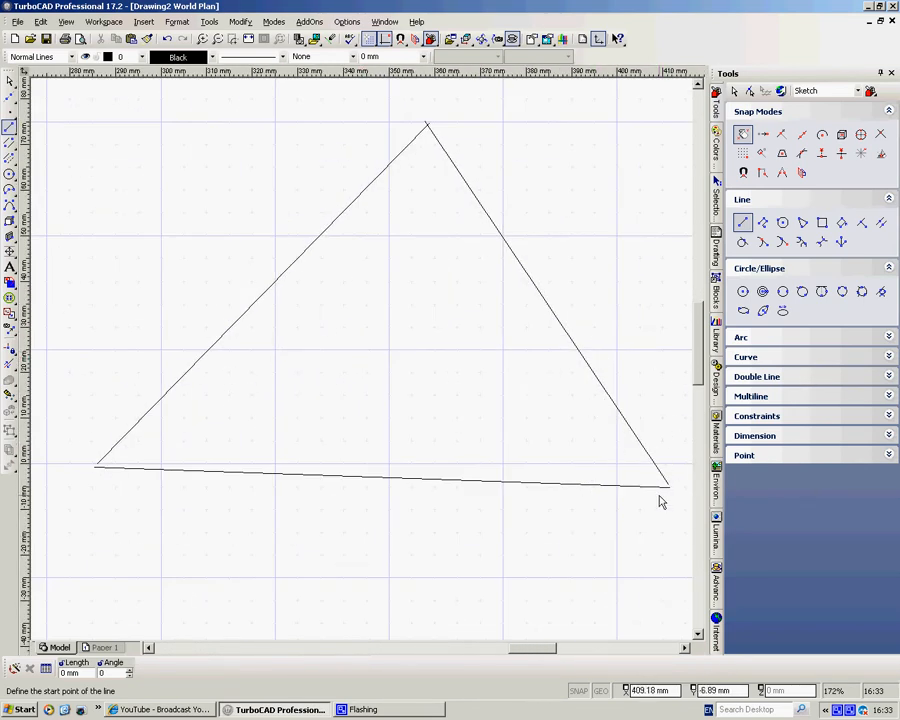
scroll("up", 3)
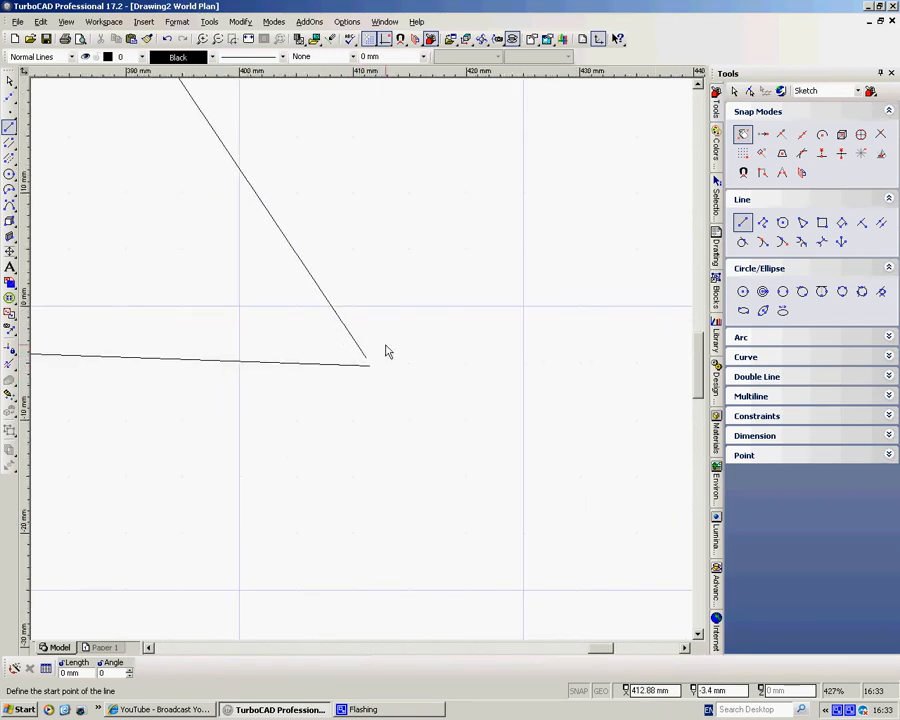
mouse_move(353, 367)
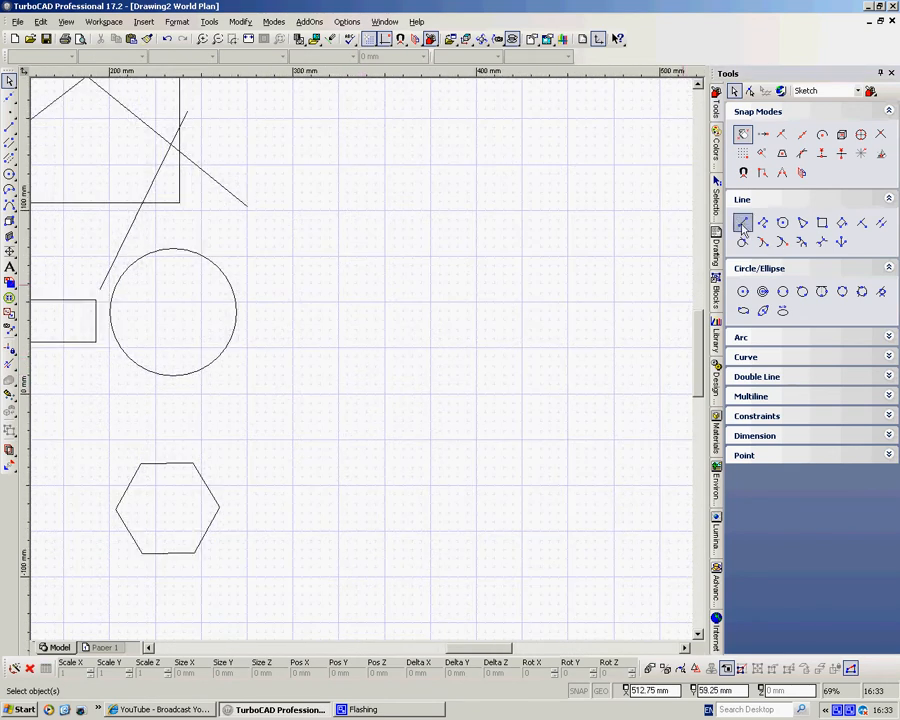
mouse_move(633, 219)
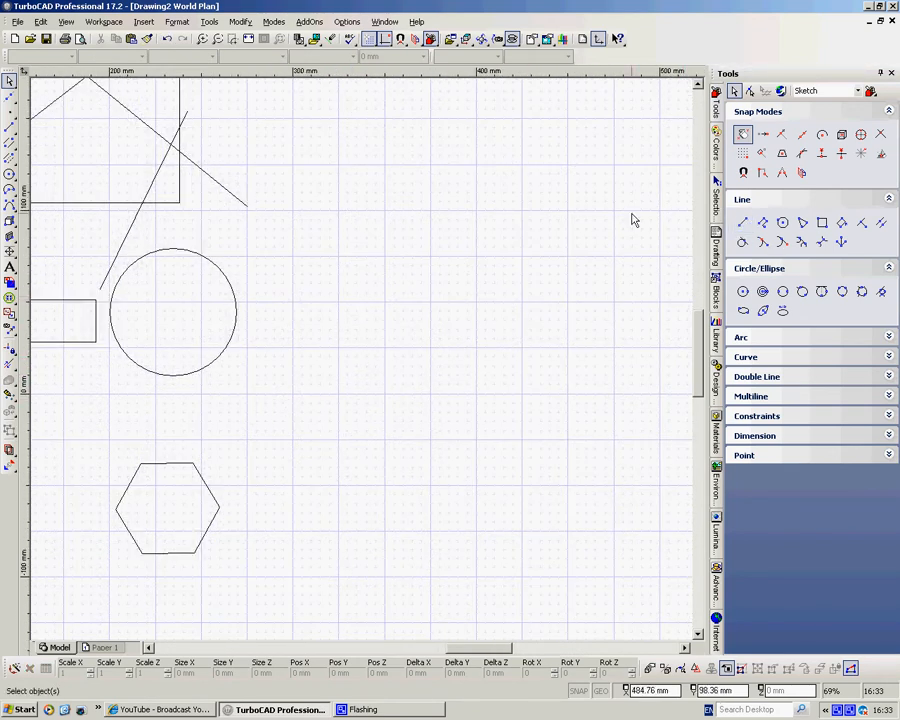
Draw three line sides of a triangle right of the right-hand circle
left_click(742, 222)
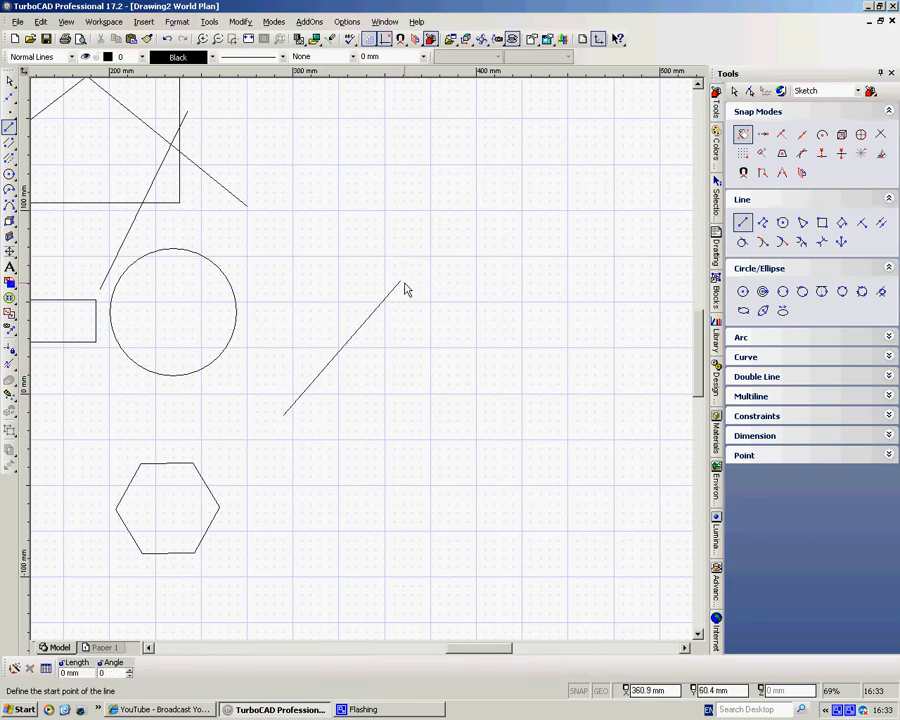
mouse_move(400, 287)
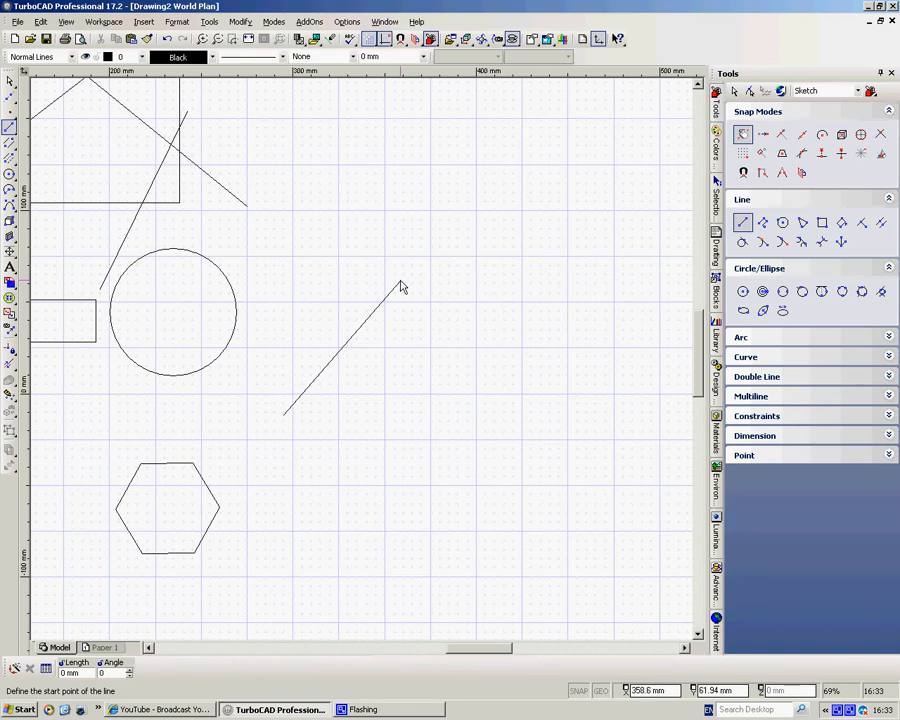
left_click(485, 410)
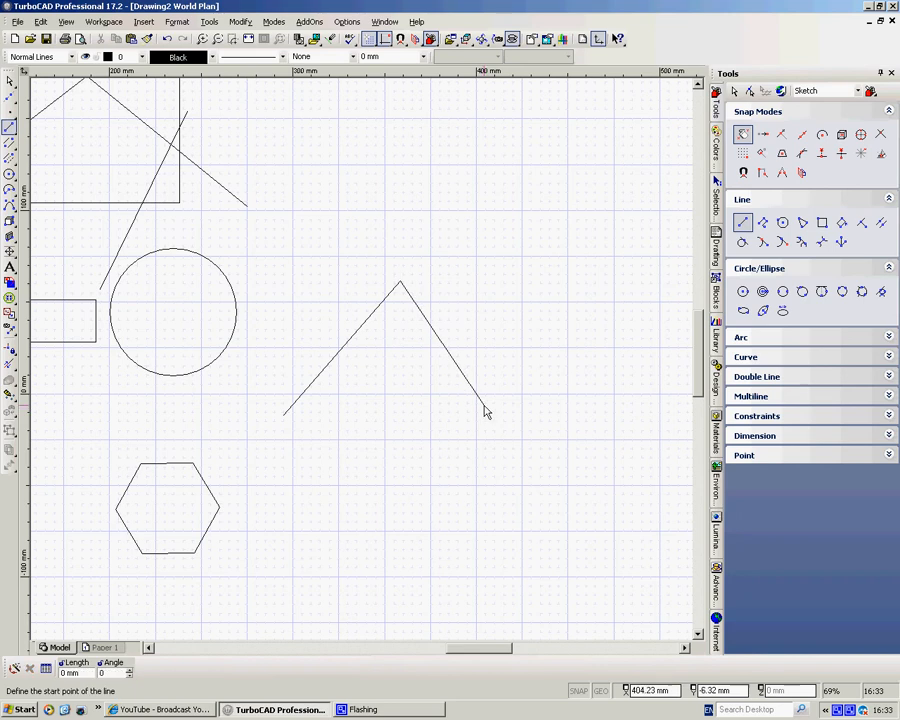
left_click(485, 405)
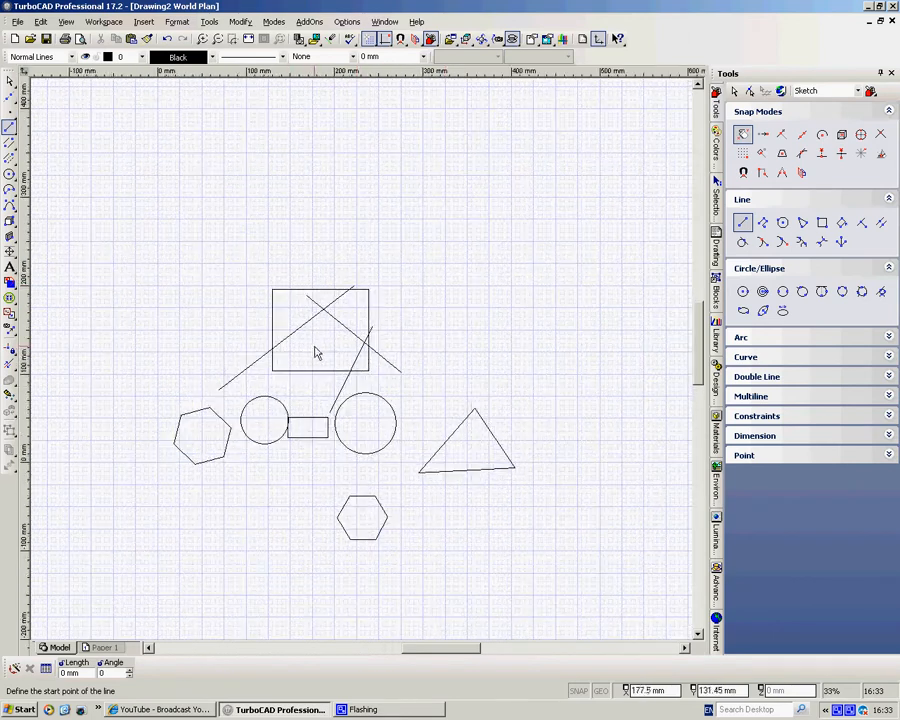
Snap a line from the right circle's centre up to the diagonal line's end
left_click(320, 335)
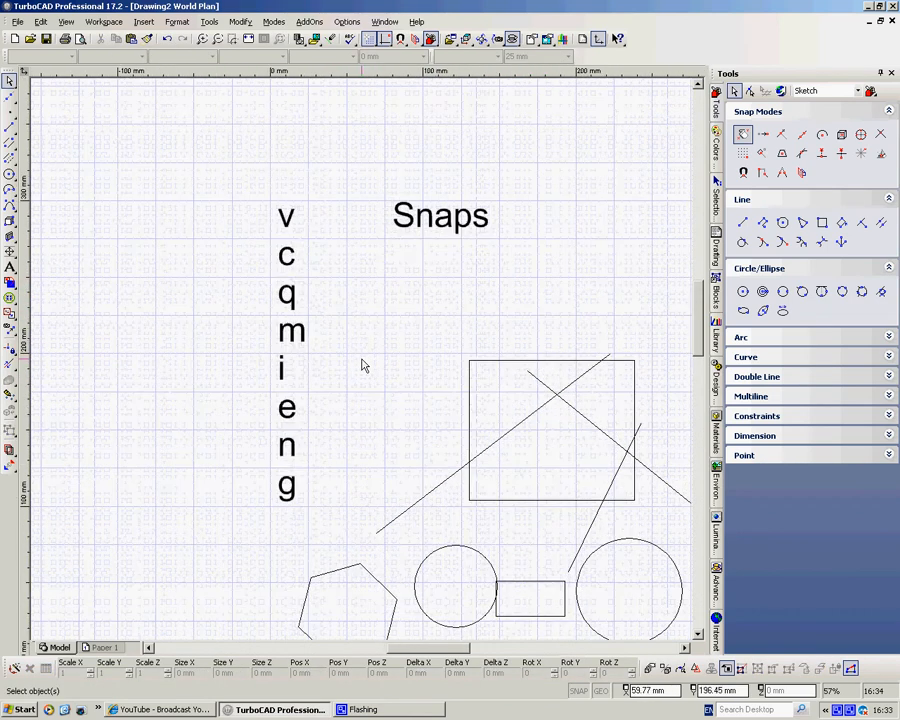
scroll("down", 3)
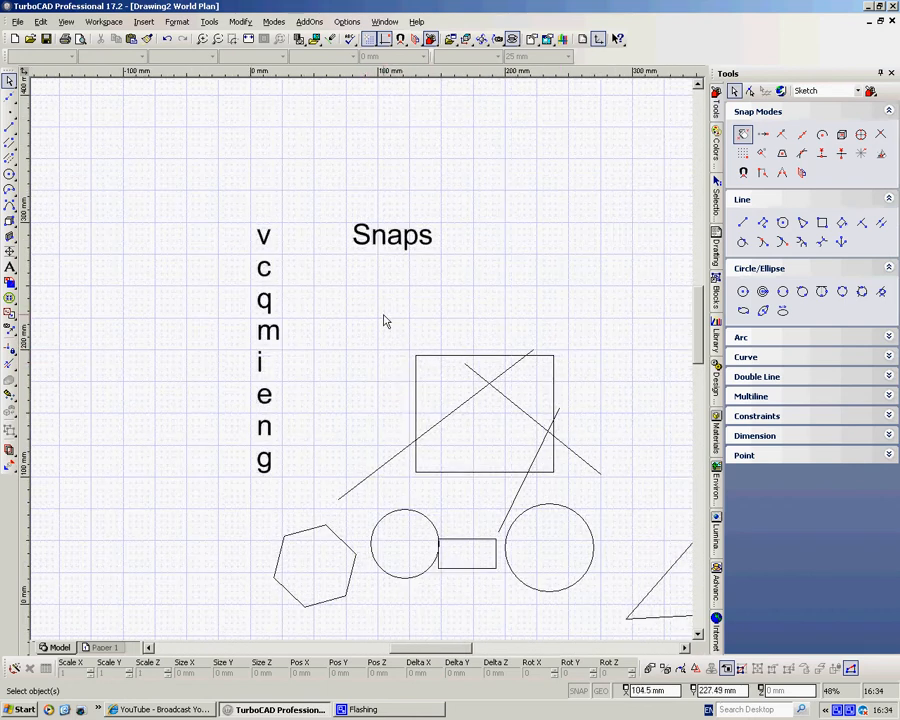
mouse_move(290, 255)
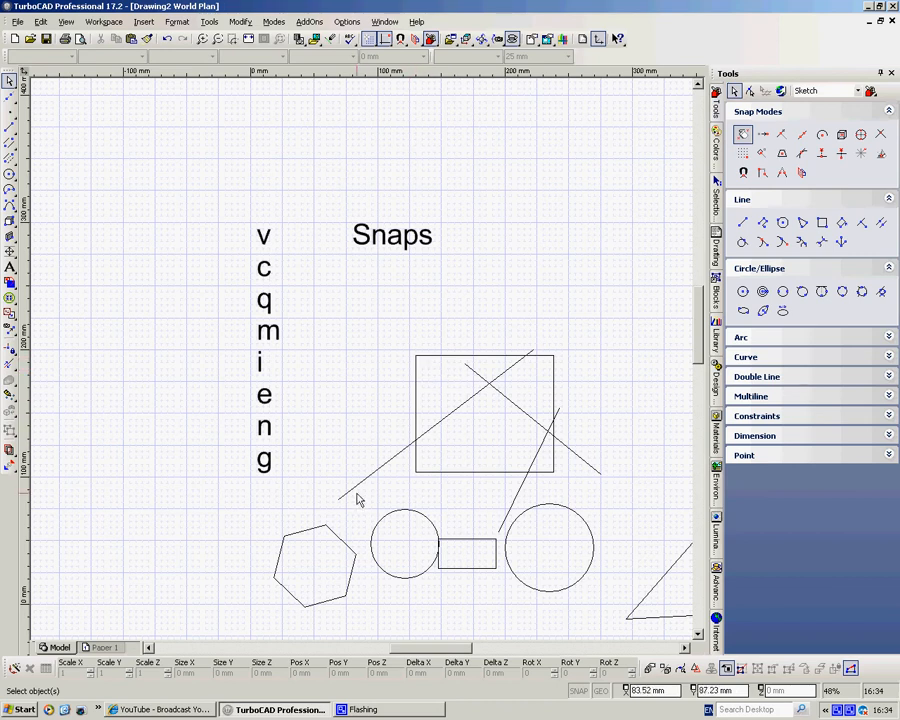
left_click(742, 222)
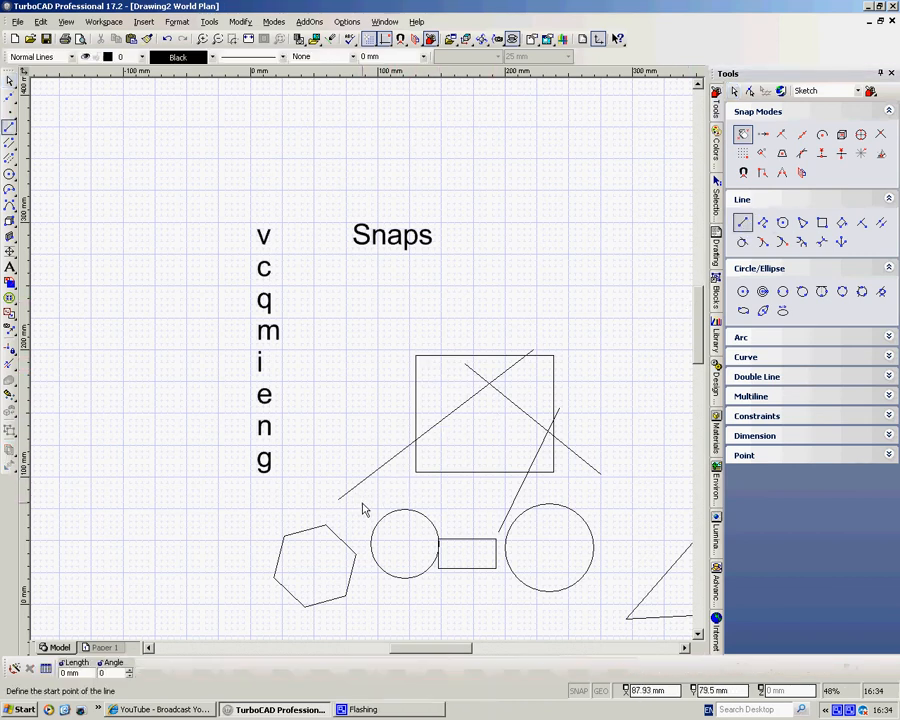
mouse_move(340, 505)
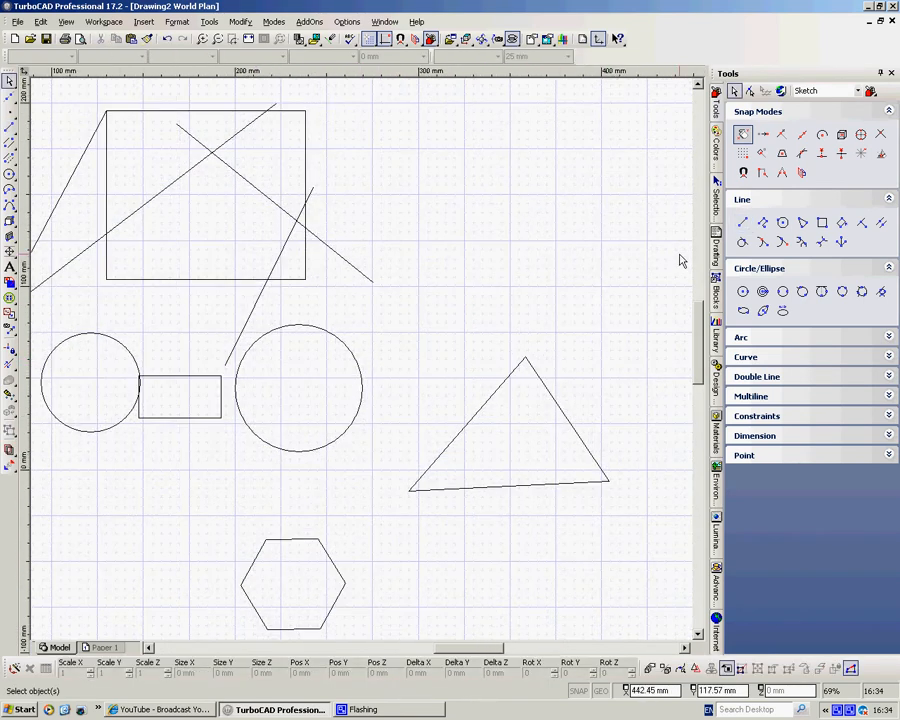
left_click(742, 222)
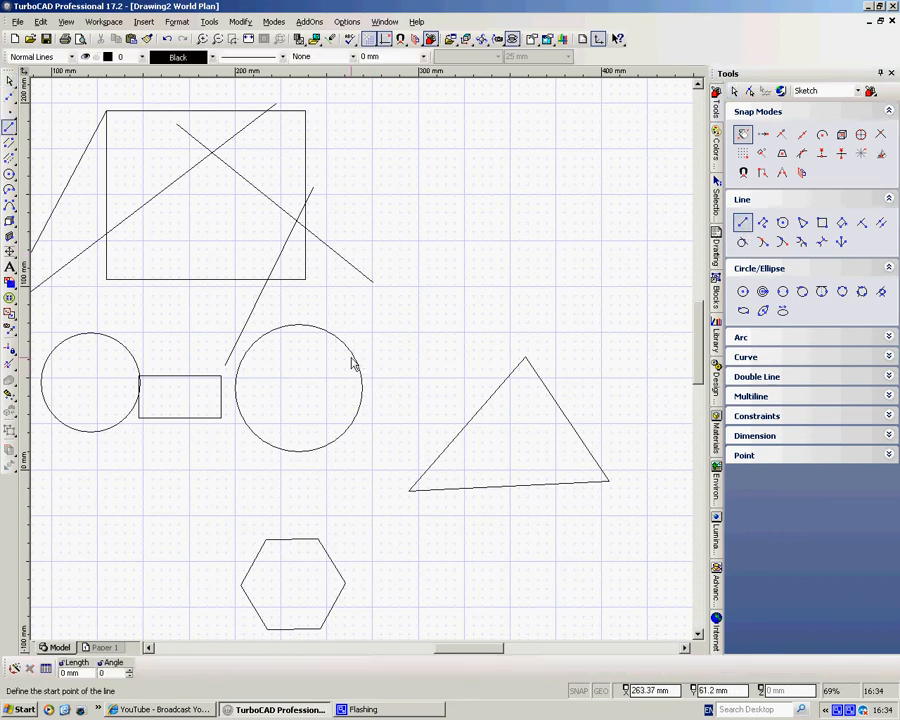
mouse_move(357, 362)
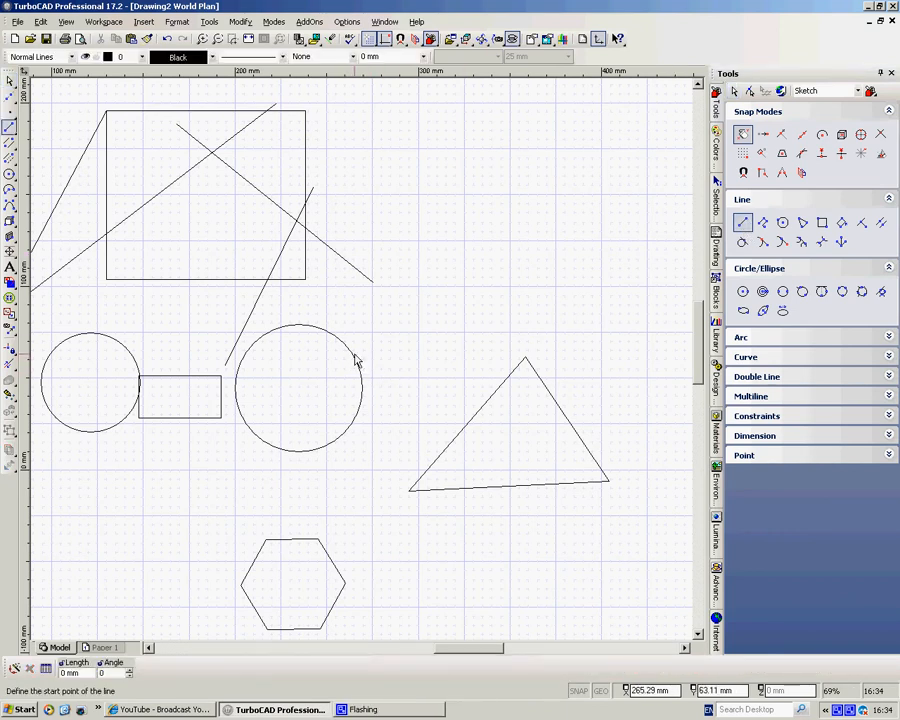
left_click(298, 388)
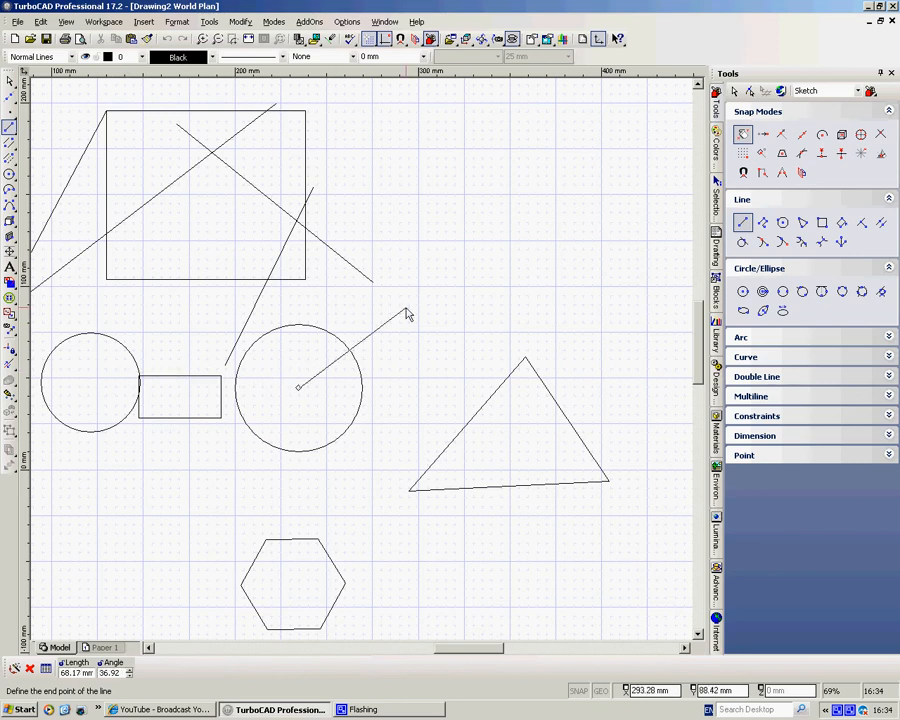
mouse_move(324, 318)
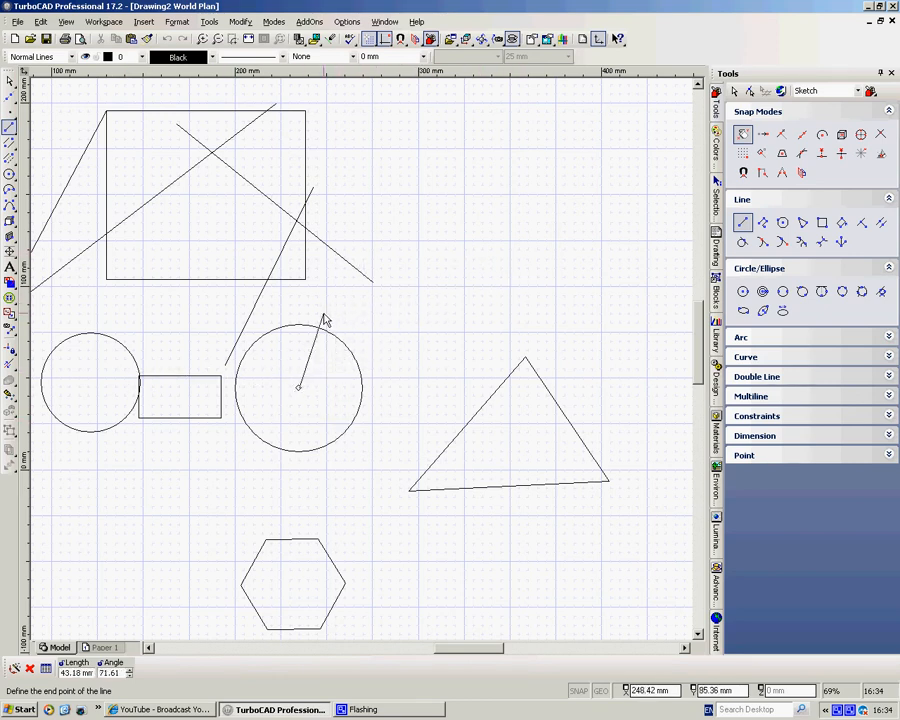
left_click(375, 290)
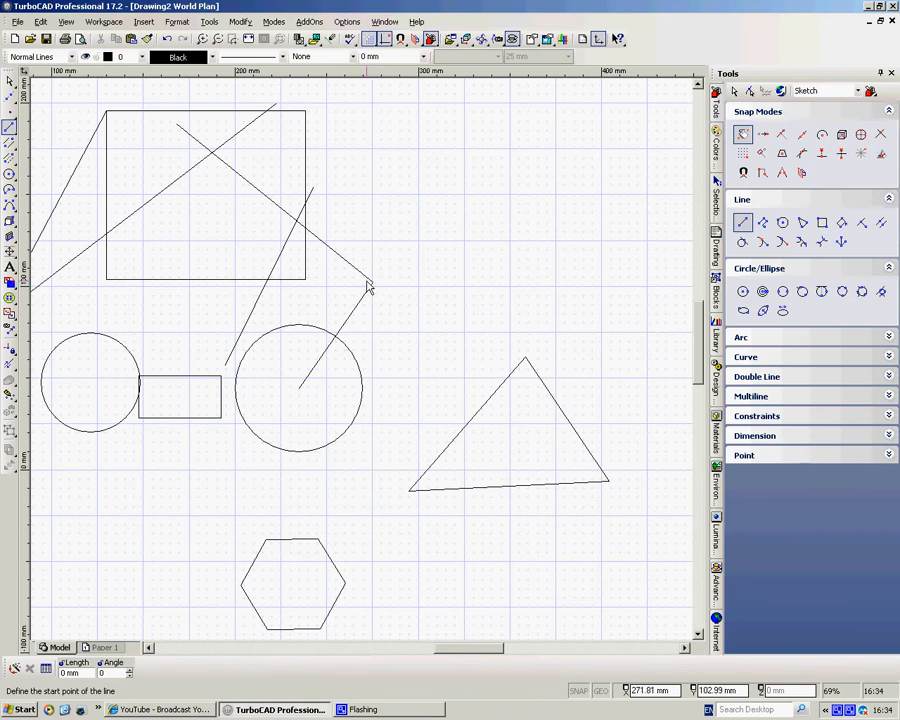
scroll("down", 3)
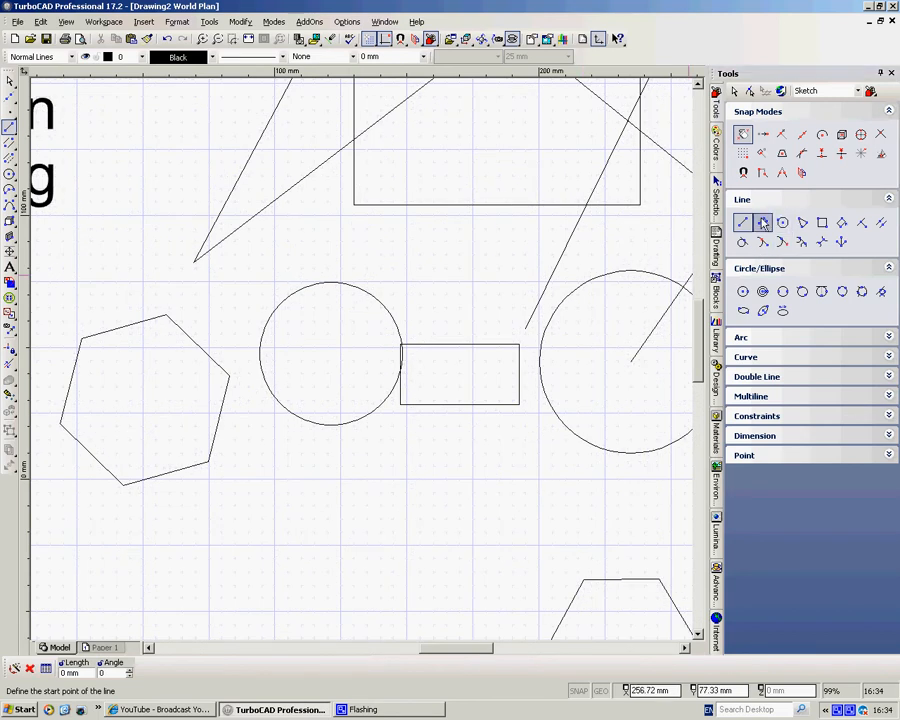
Draw a polyline diamond through the circle's four quadrant points and finish it
left_click(762, 222)
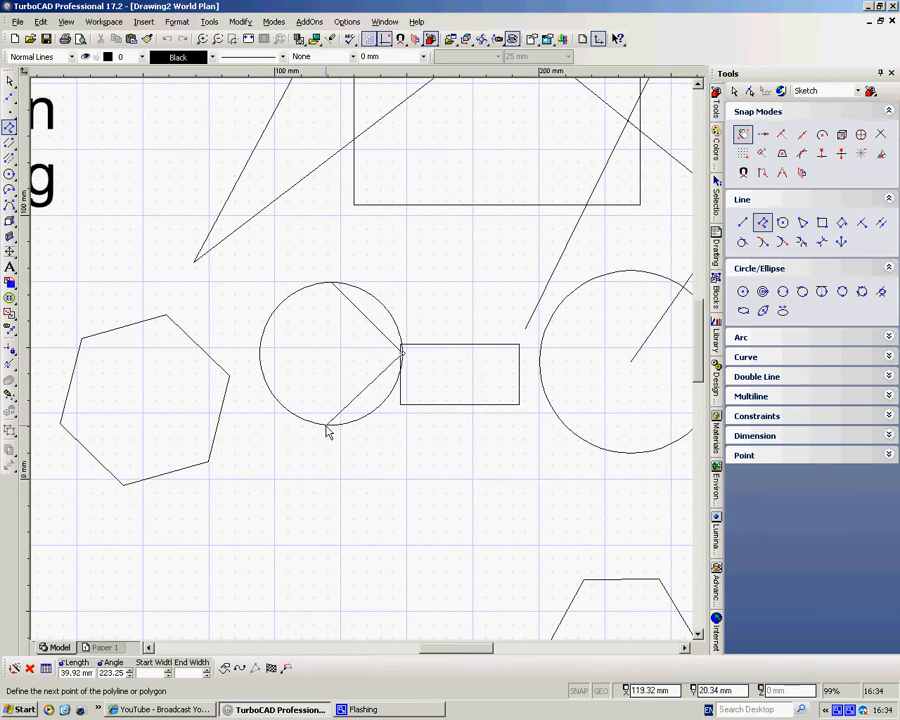
left_click(345, 280)
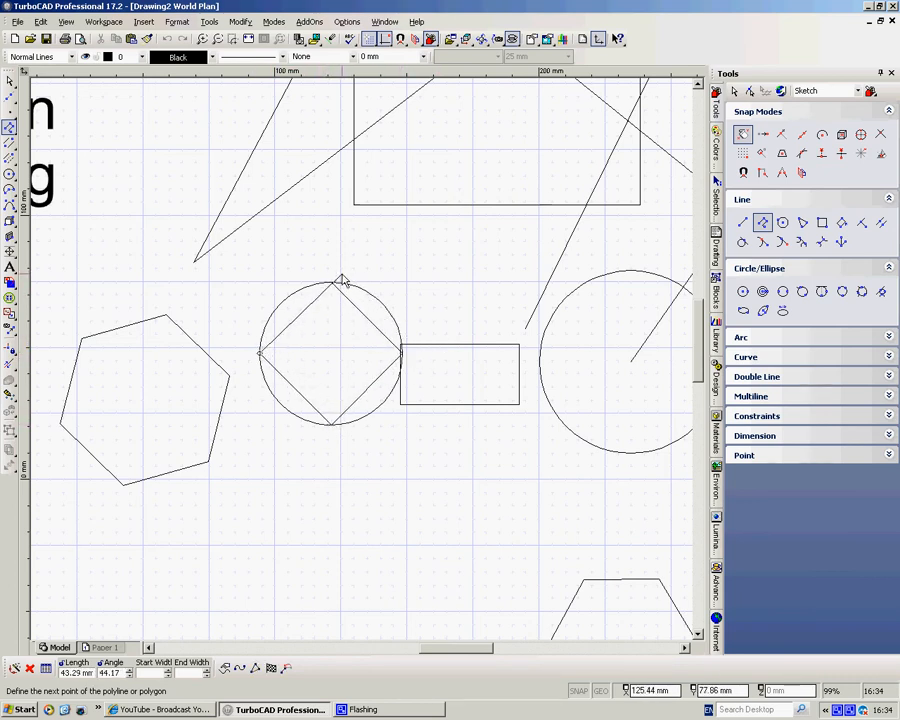
right_click(345, 280)
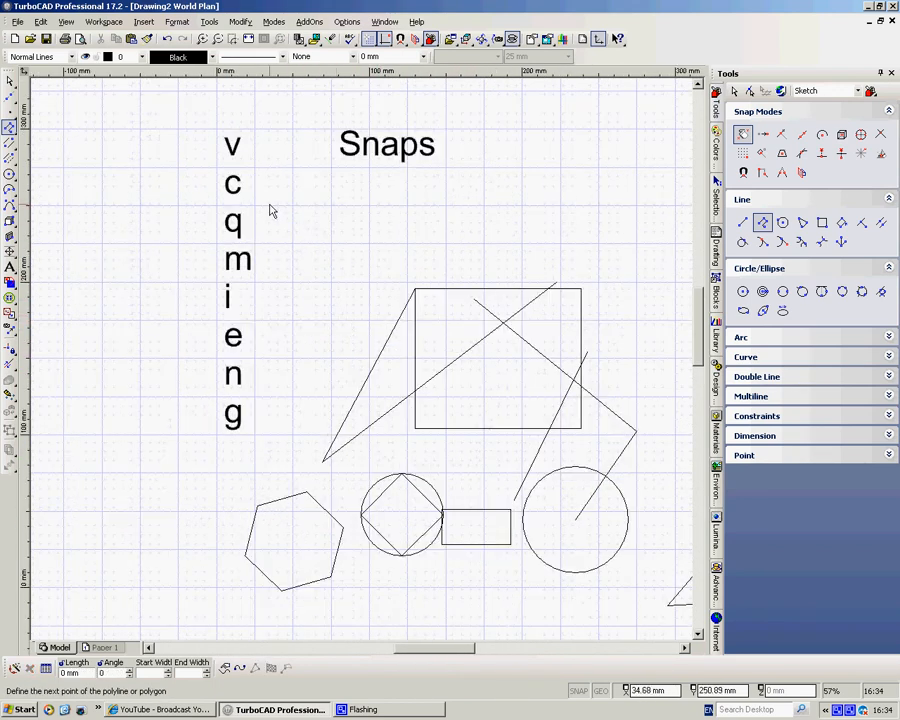
mouse_move(645, 278)
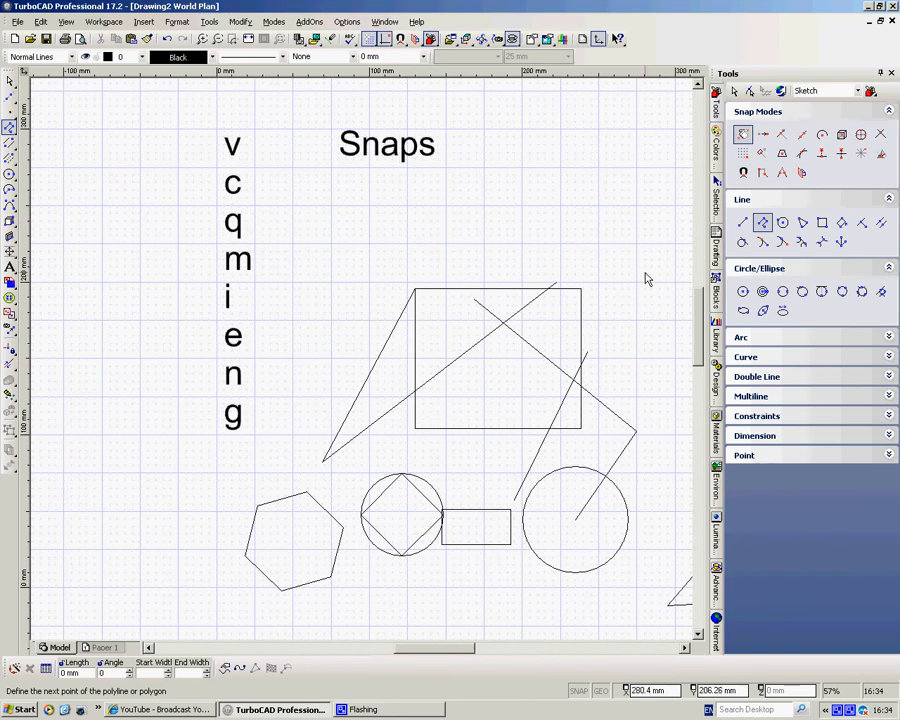
Pick the Single Line tool for the midpoint line through the small rectangle
left_click(743, 222)
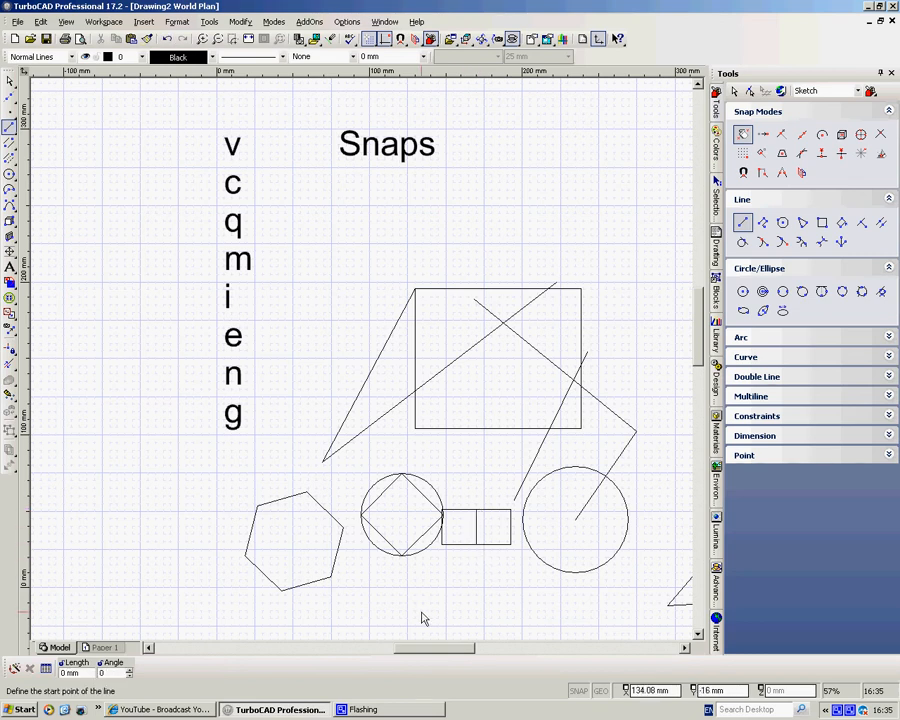
mouse_move(367, 388)
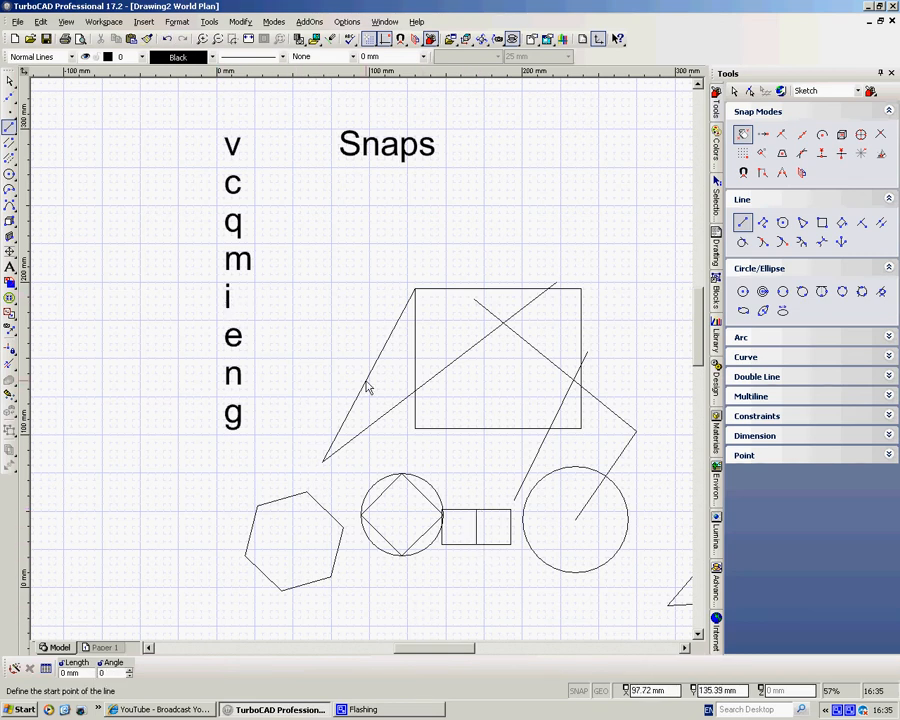
mouse_move(419, 398)
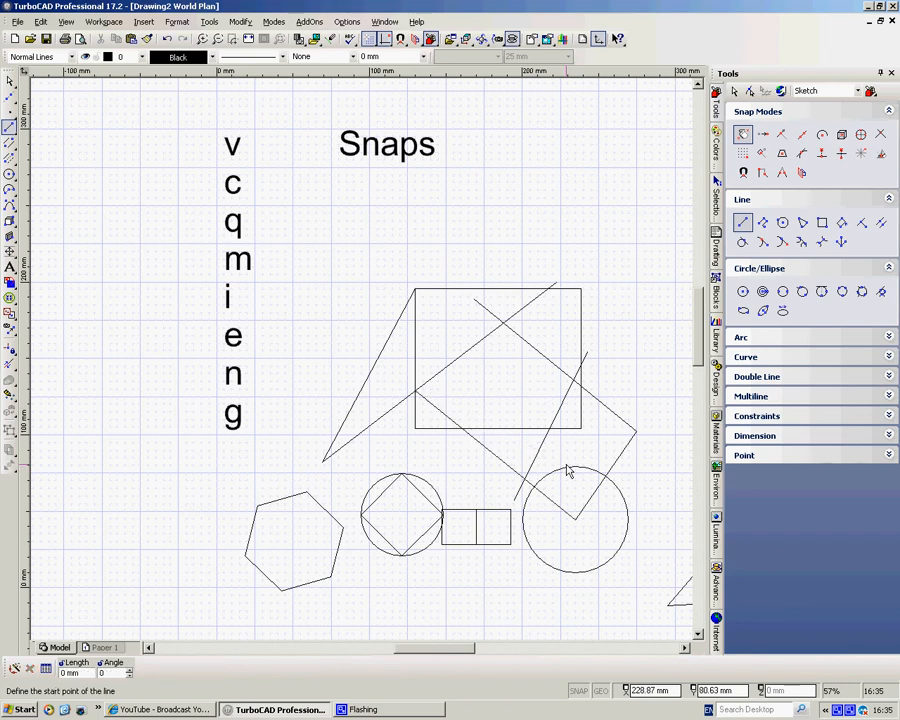
mouse_move(300, 487)
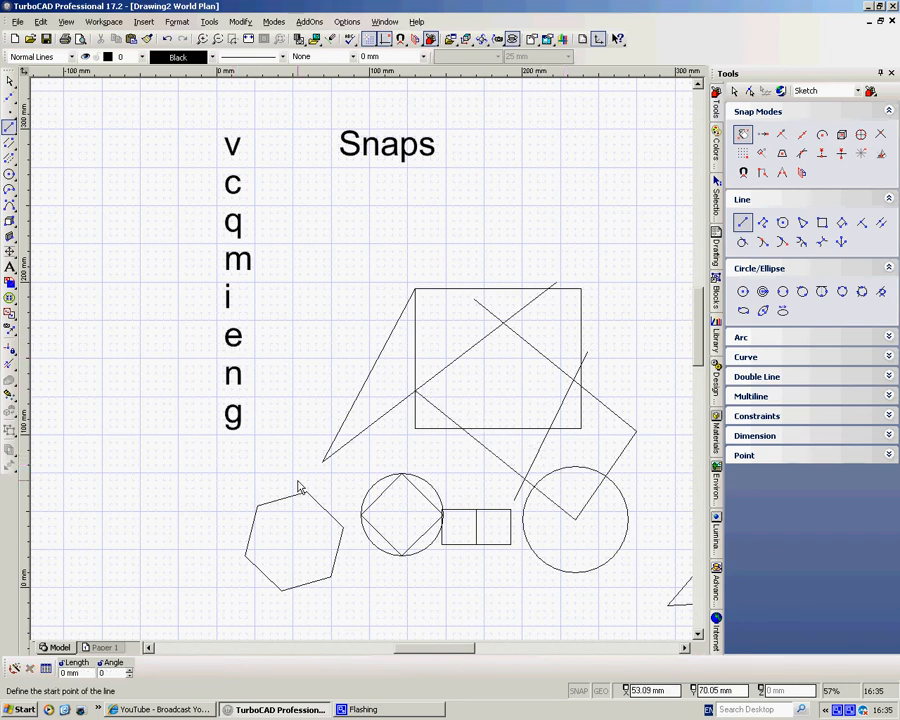
Zoom in on the hexagon with the mouse wheel
scroll("up", 3)
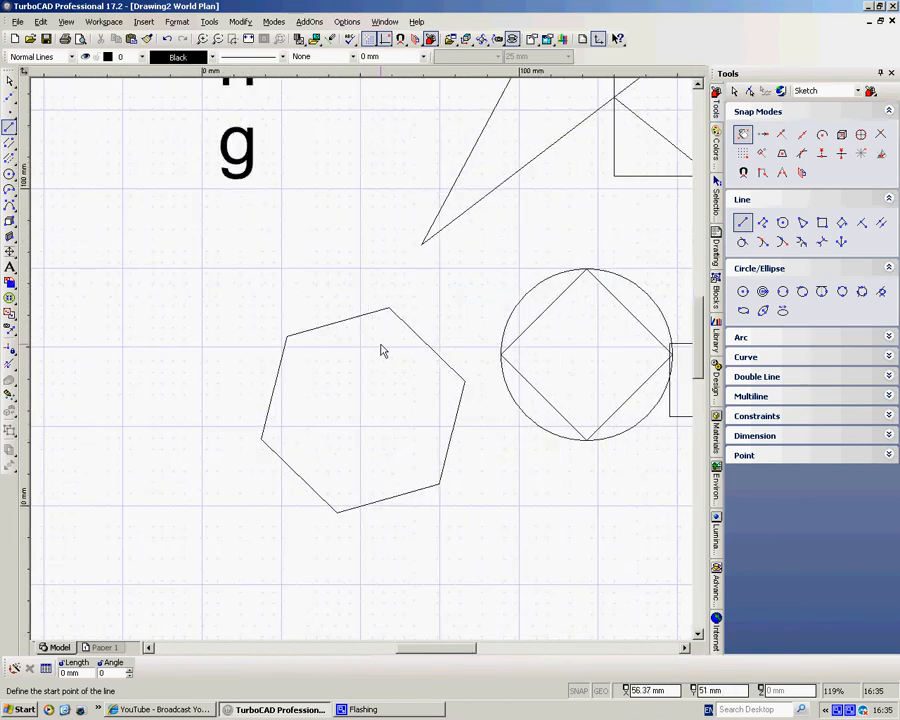
mouse_move(390, 315)
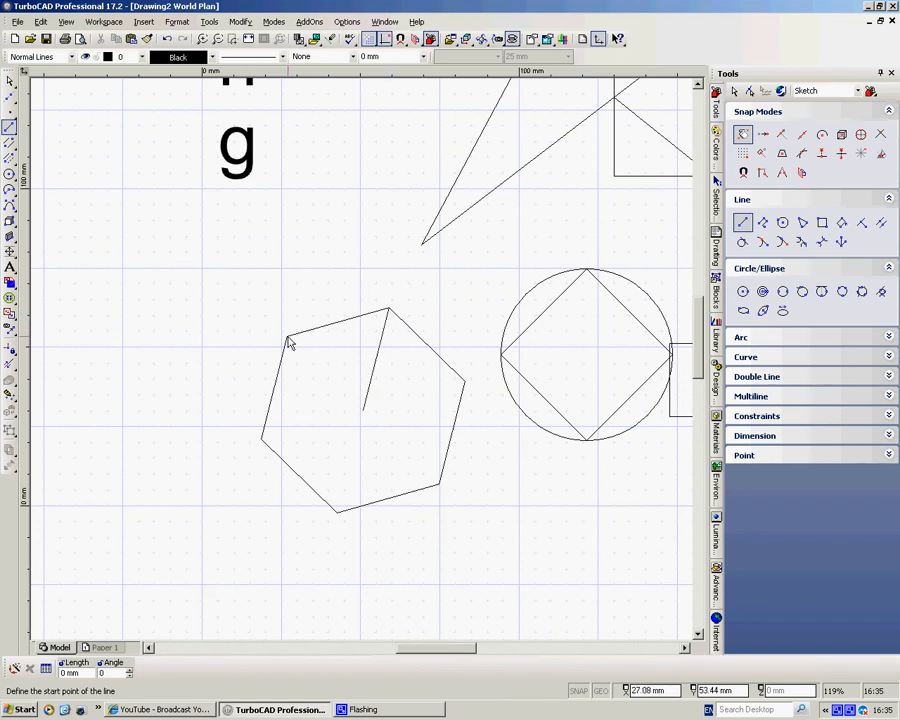
mouse_move(278, 462)
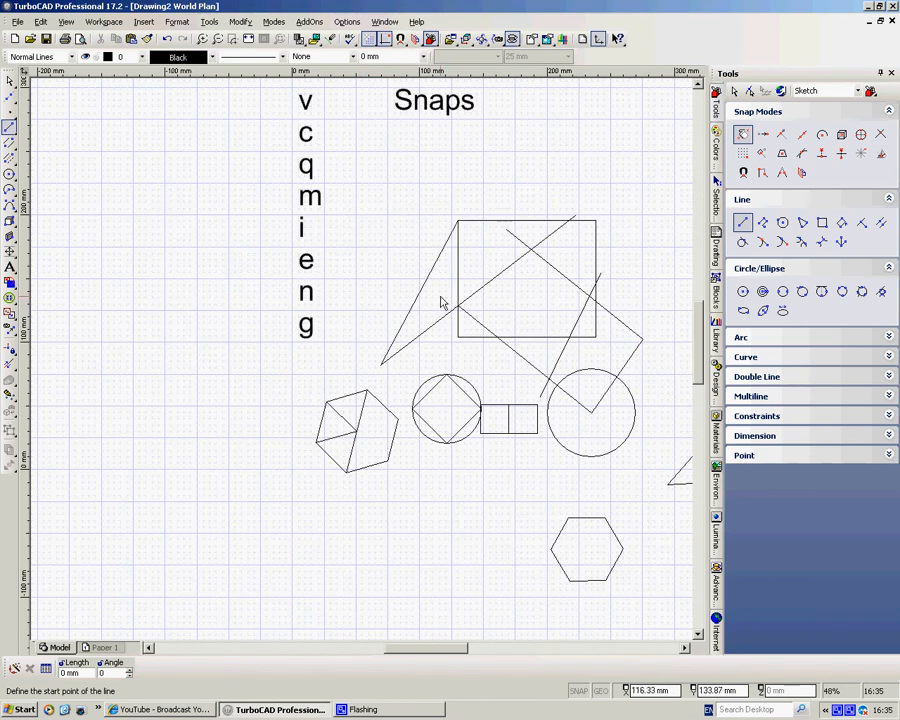
mouse_move(600, 130)
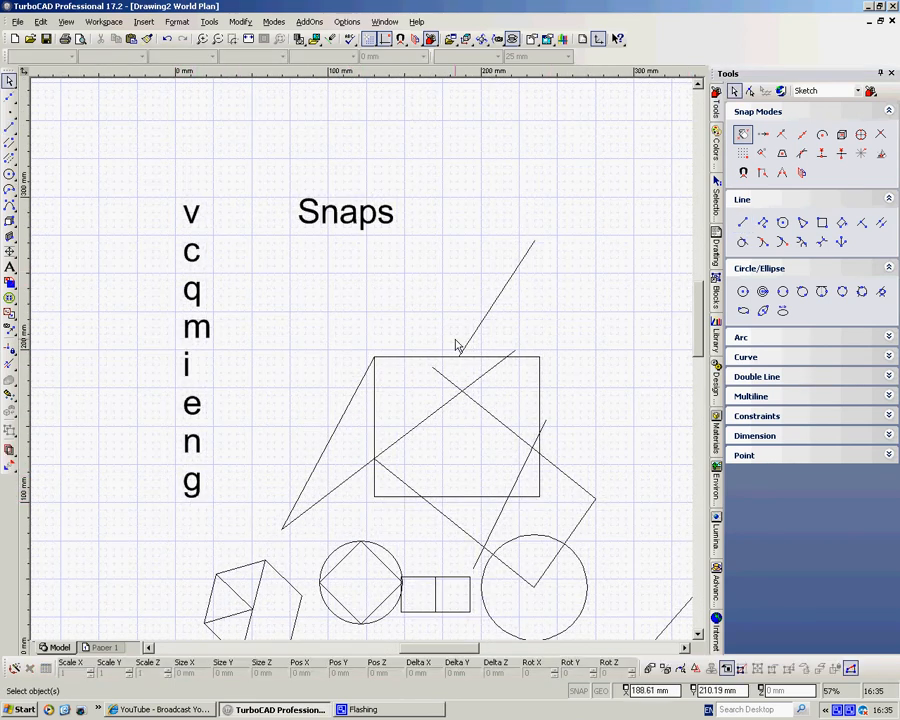
Draw two single lines from the rising line's tip and back onto it, forming a narrow triangle
left_click(742, 222)
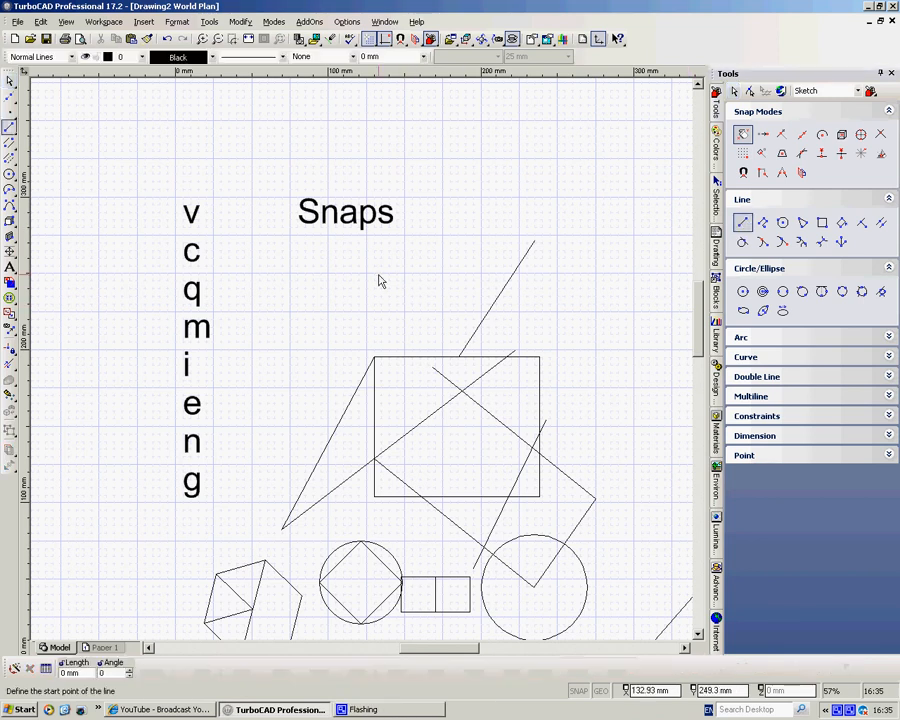
mouse_move(368, 279)
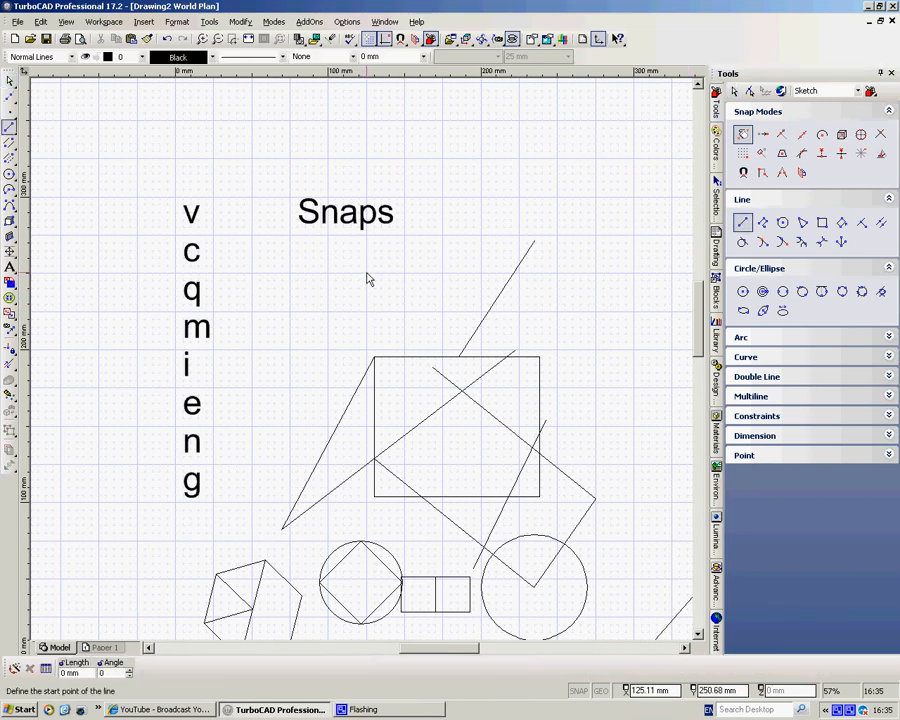
left_click(535, 246)
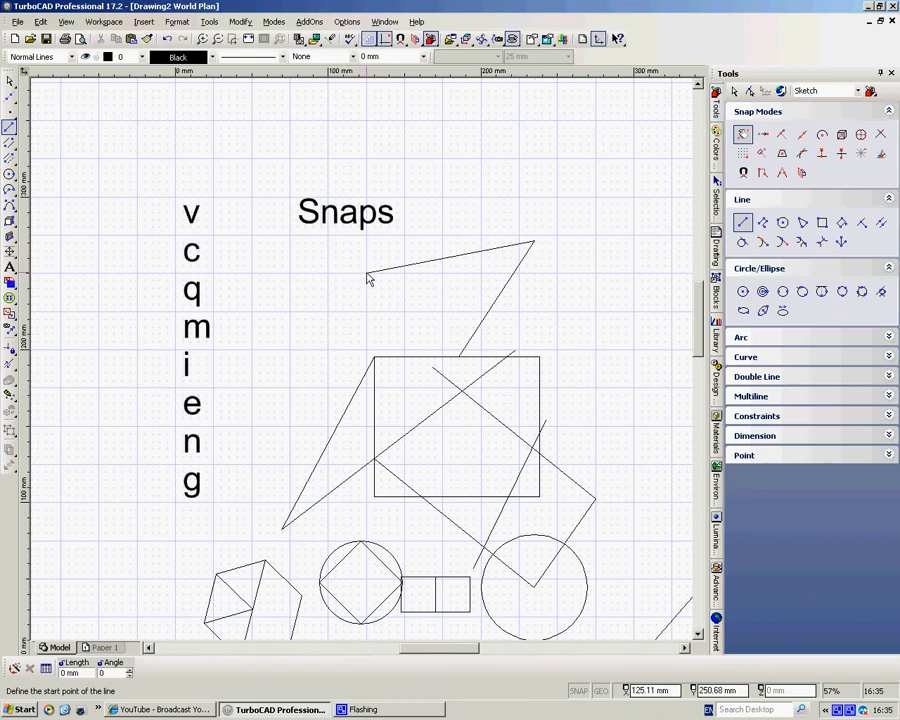
left_click(368, 278)
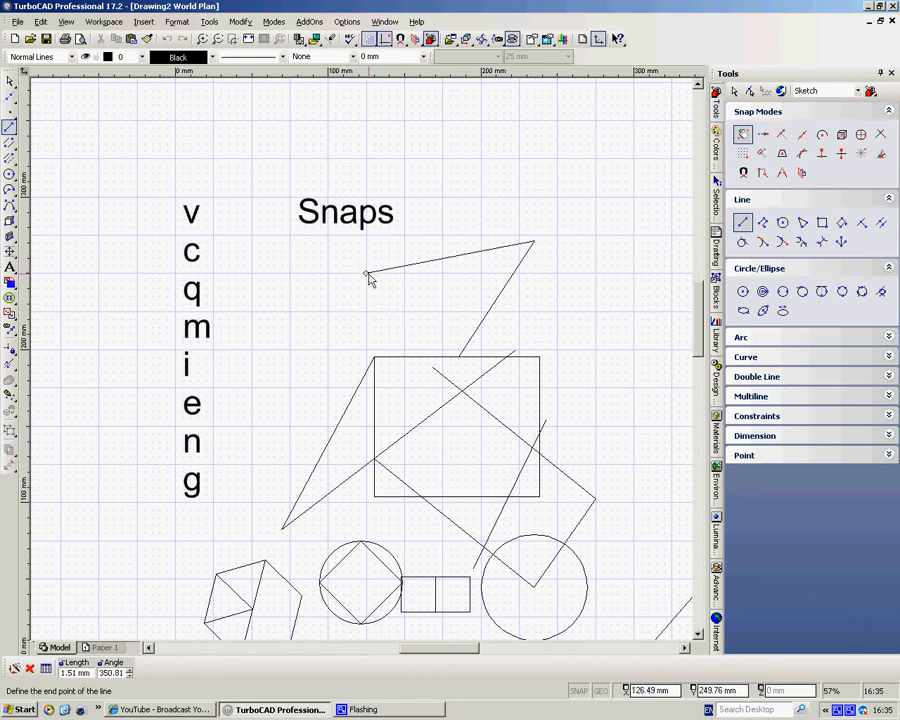
left_click(490, 310)
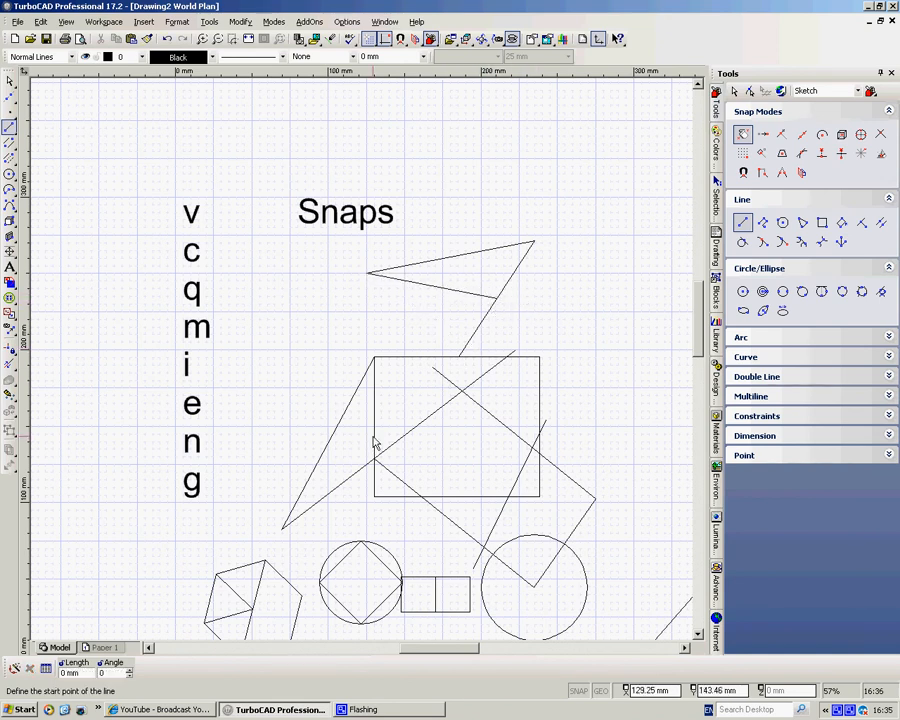
scroll("down", 3)
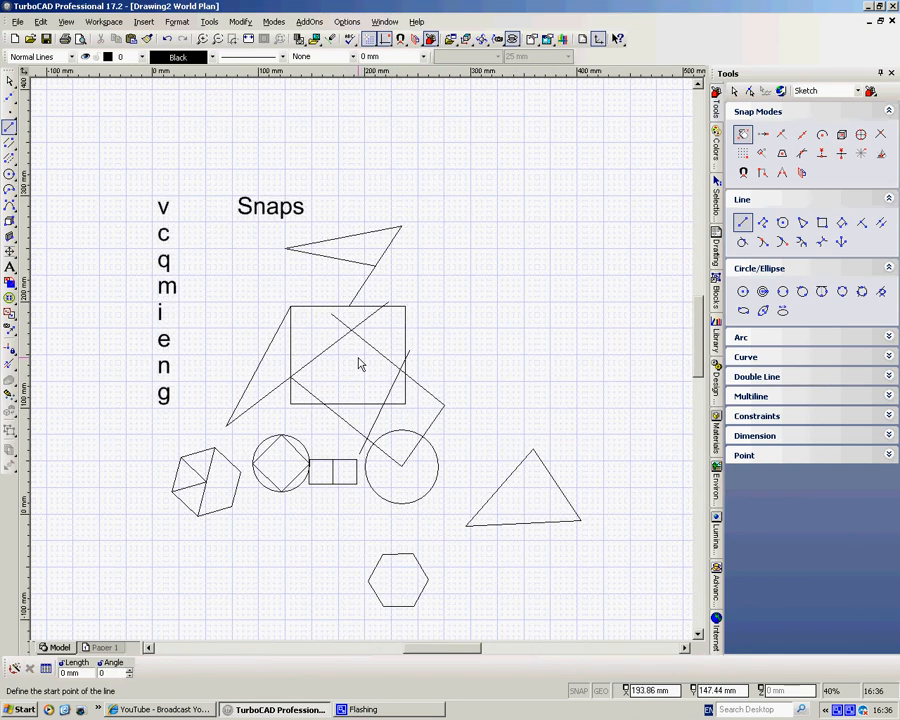
mouse_move(427, 250)
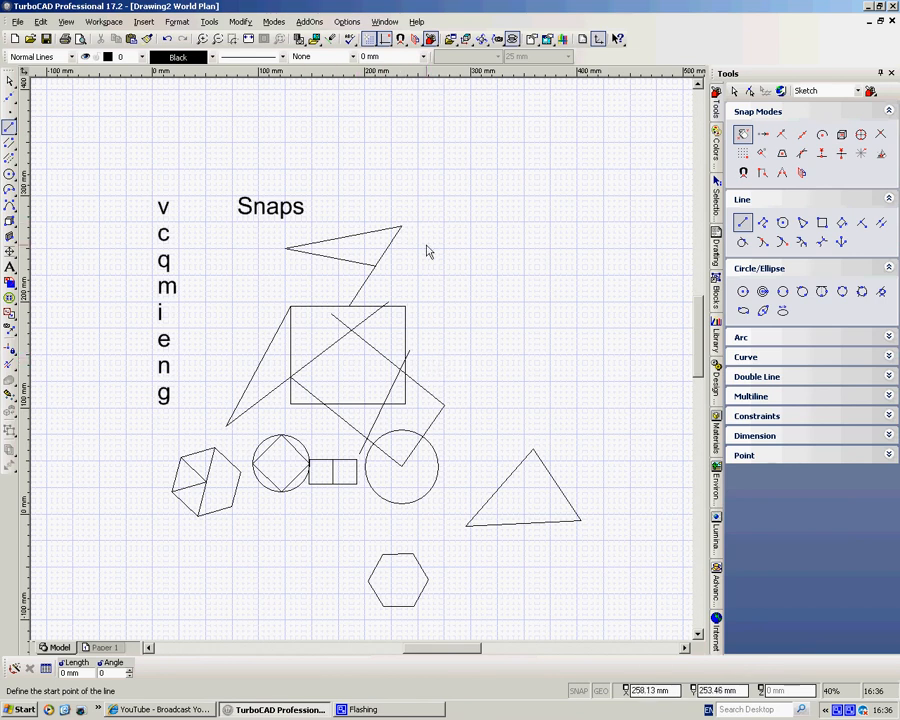
mouse_move(205, 398)
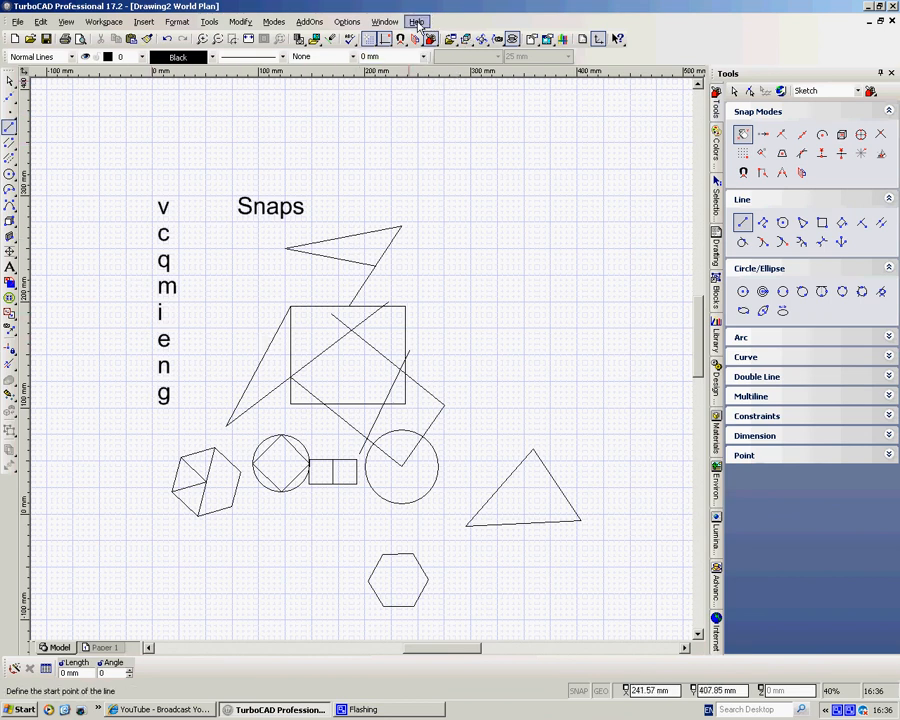
Browse the Keyboard Help shortcut list, then close it
left_click(416, 21)
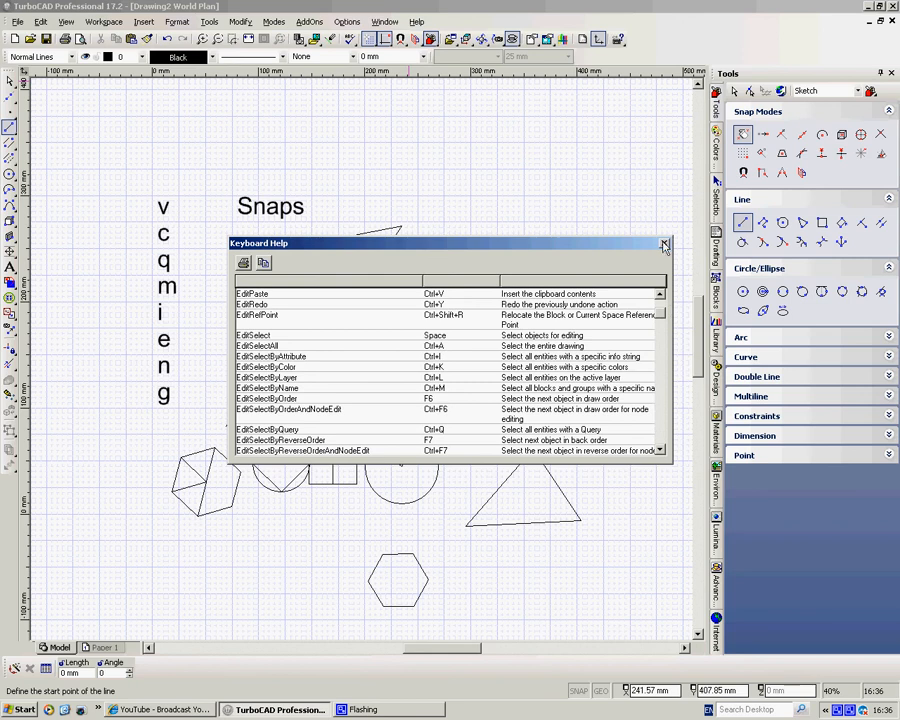
left_click(664, 244)
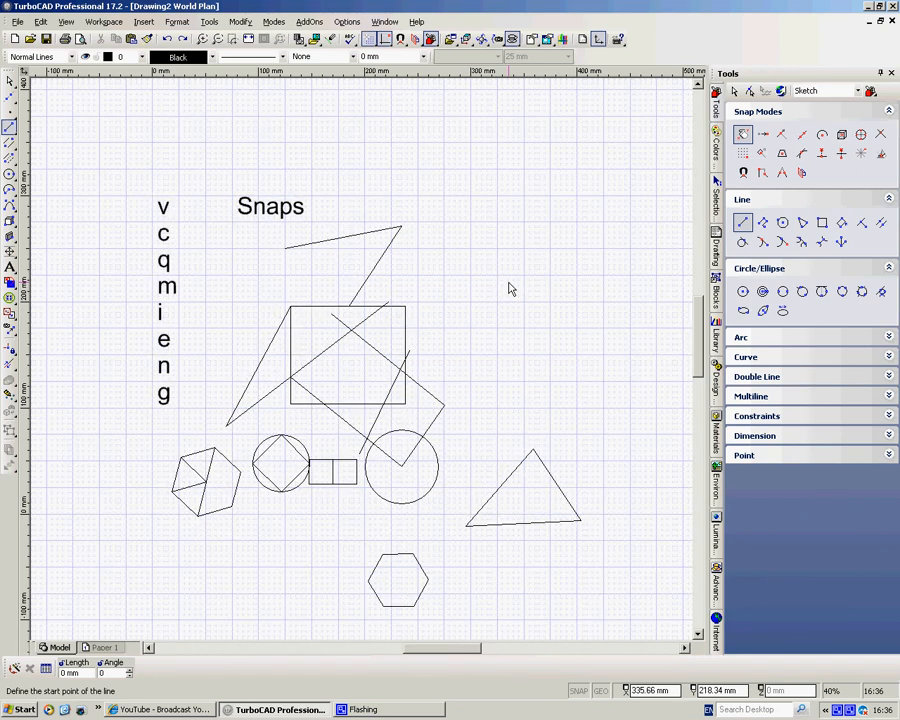
mouse_move(510, 402)
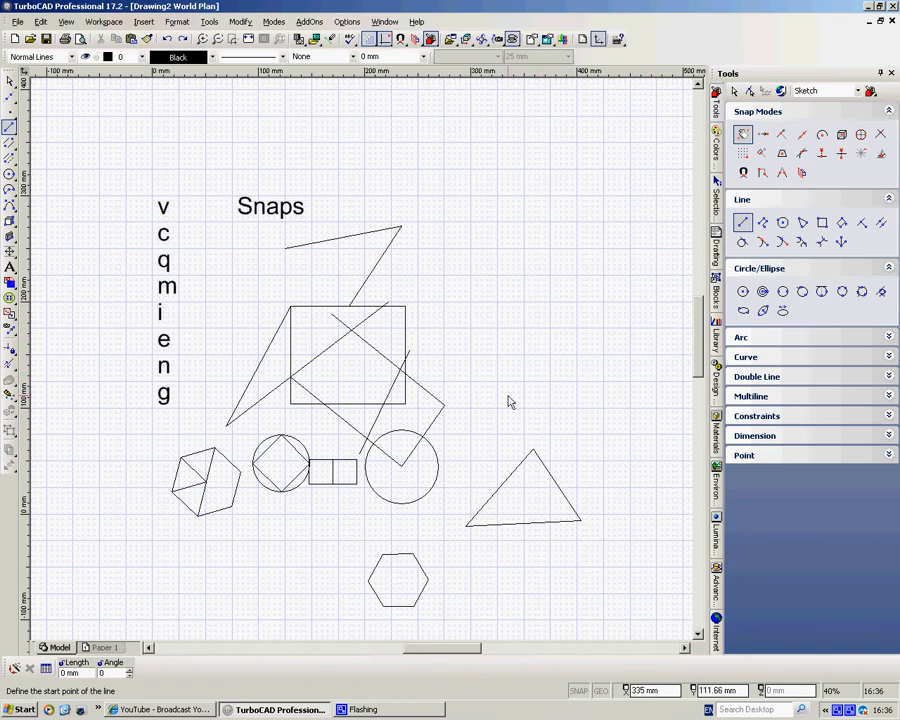